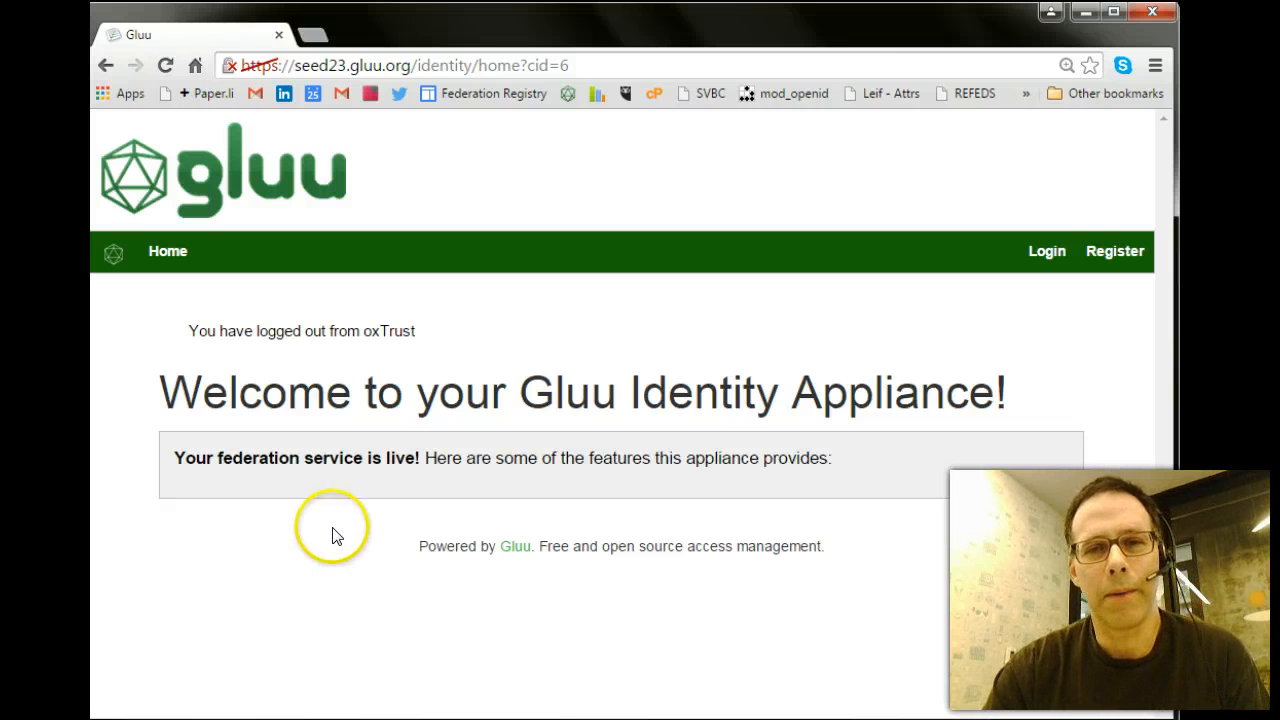
{"action": "mouse_move", "coordinate": [576, 224]}
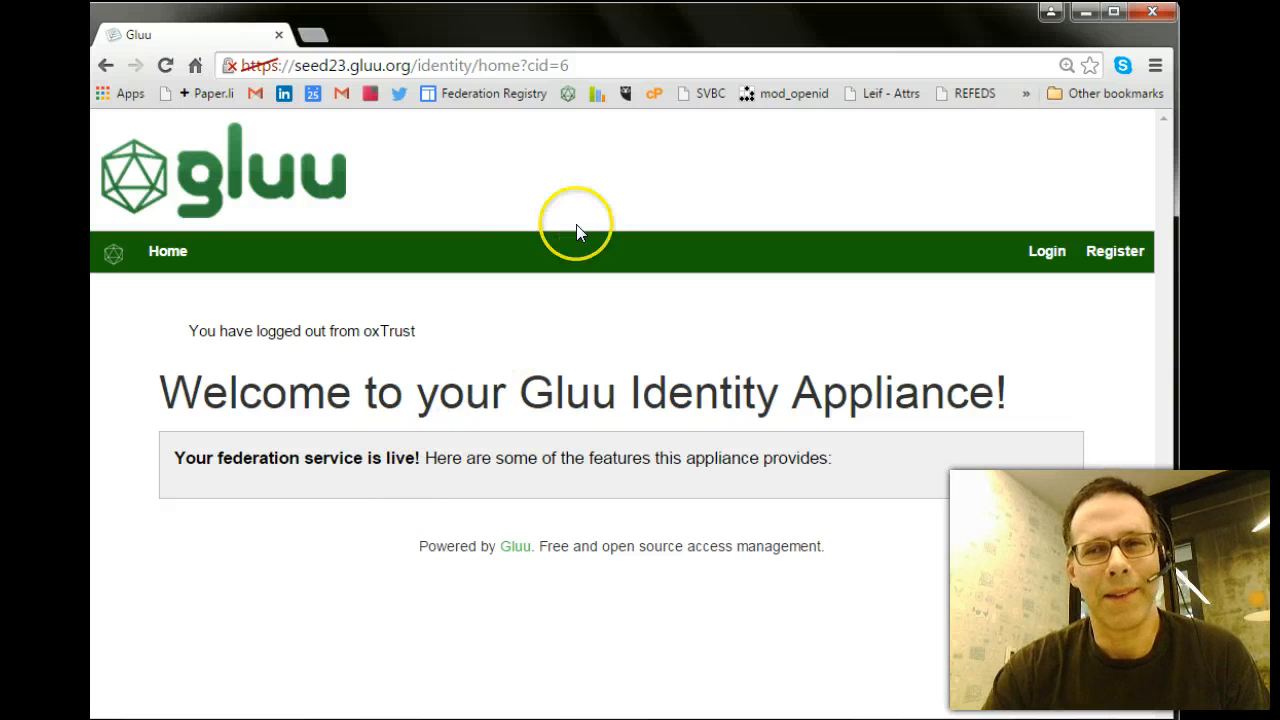
{"action": "mouse_move", "coordinate": [600, 318]}
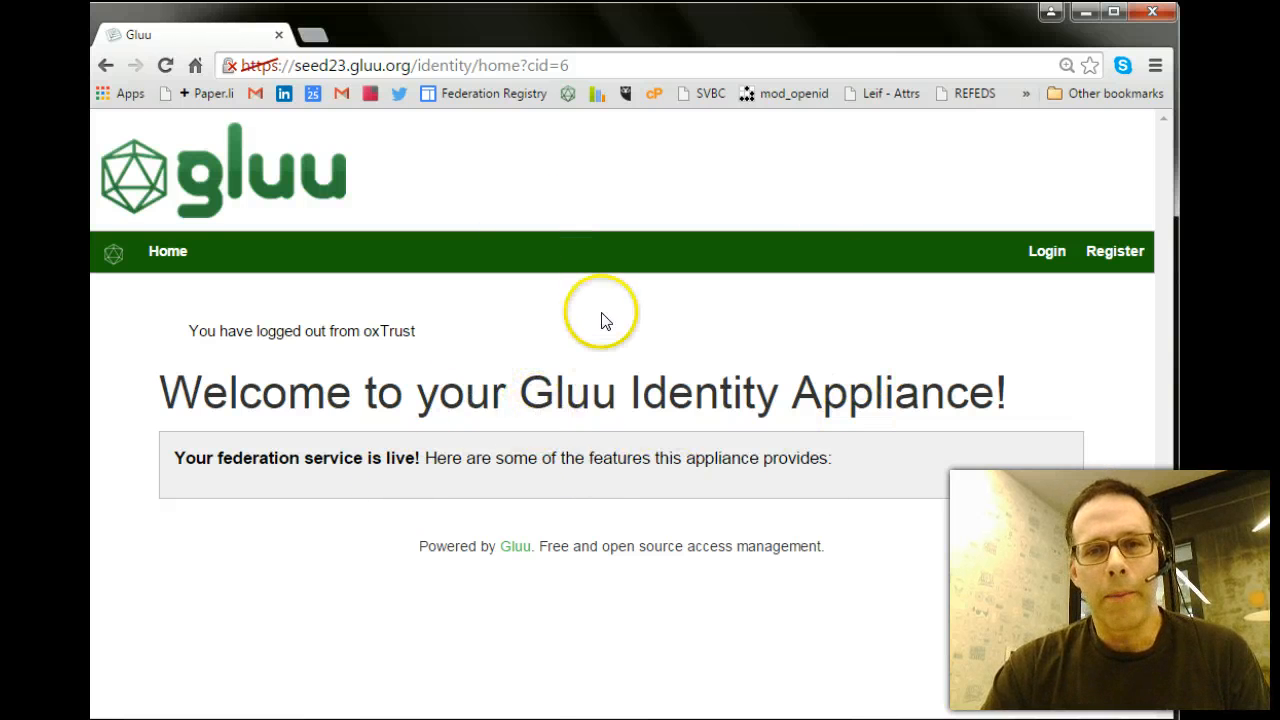
{"action": "mouse_move", "coordinate": [576, 356]}
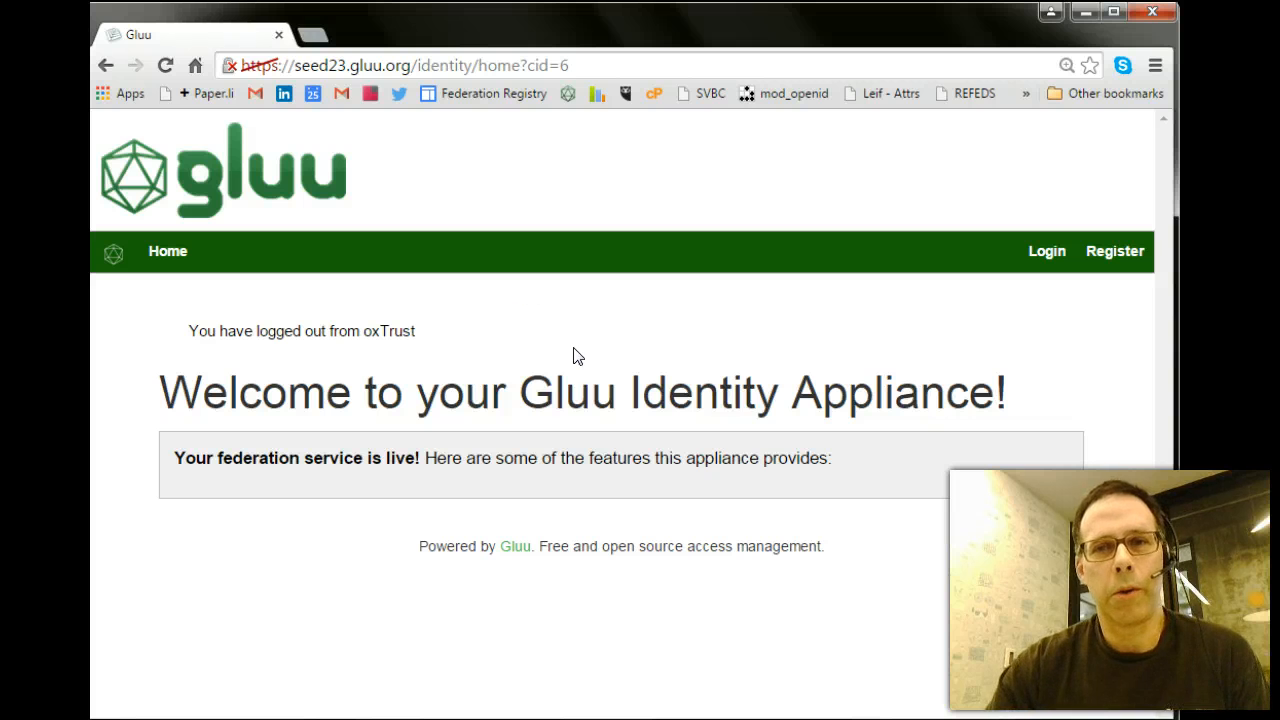
{"action": "mouse_move", "coordinate": [610, 164]}
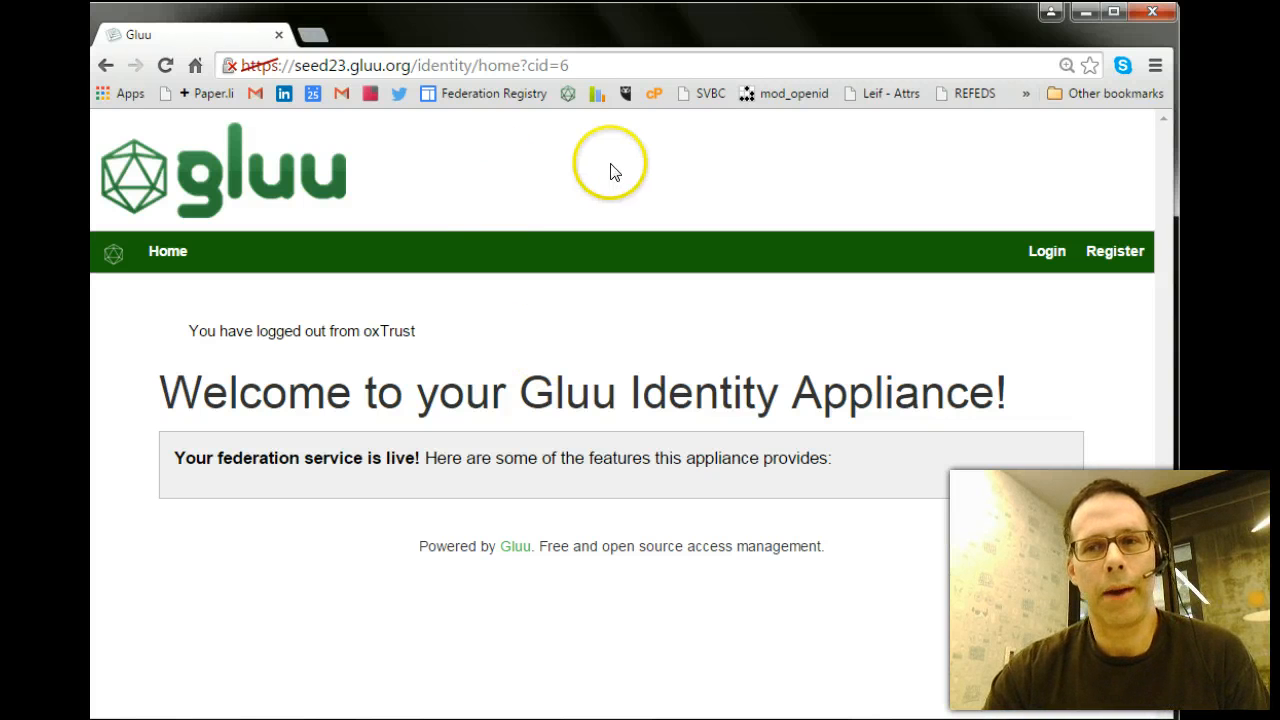
{"action": "mouse_move", "coordinate": [590, 216]}
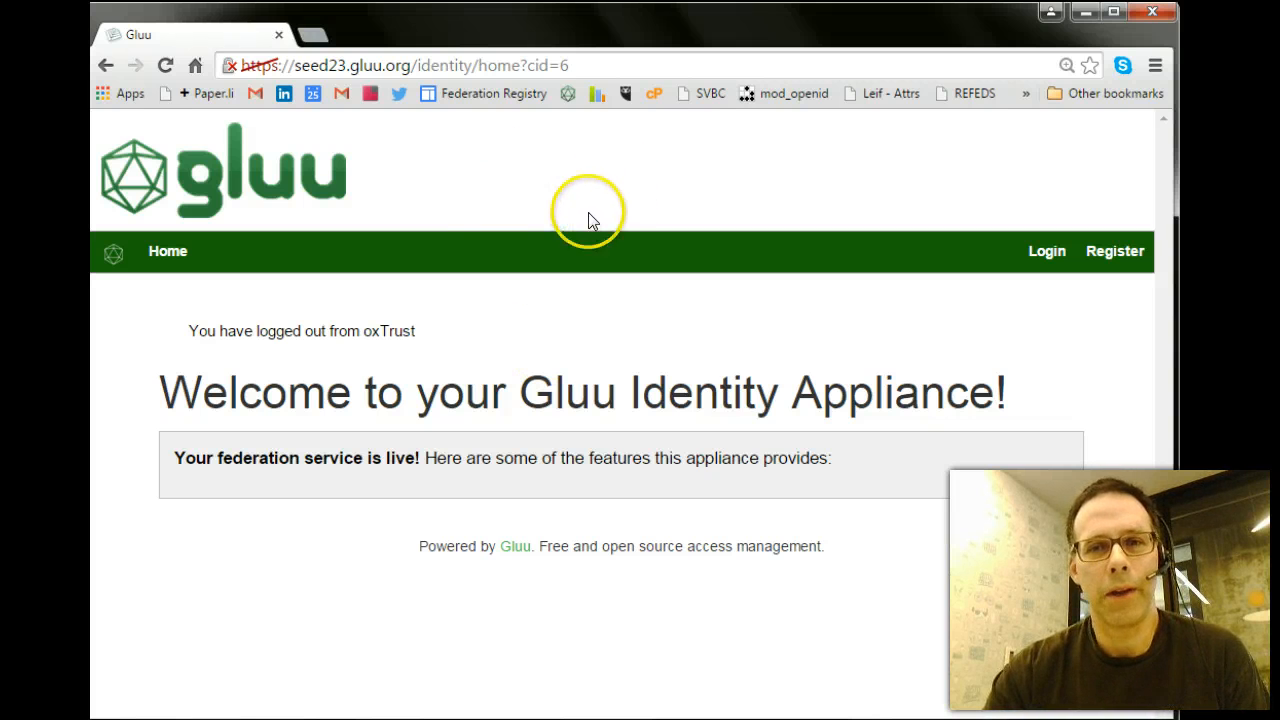
{"action": "mouse_move", "coordinate": [660, 330]}
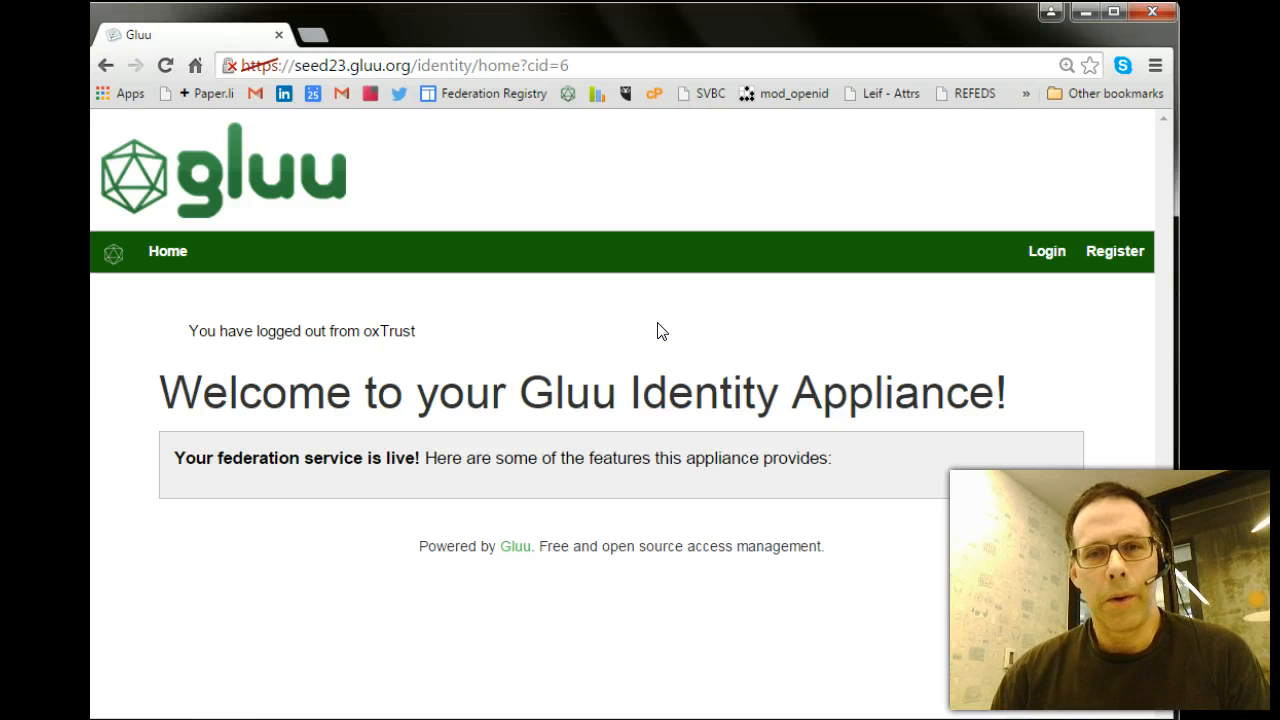
{"action": "mouse_move", "coordinate": [558, 190]}
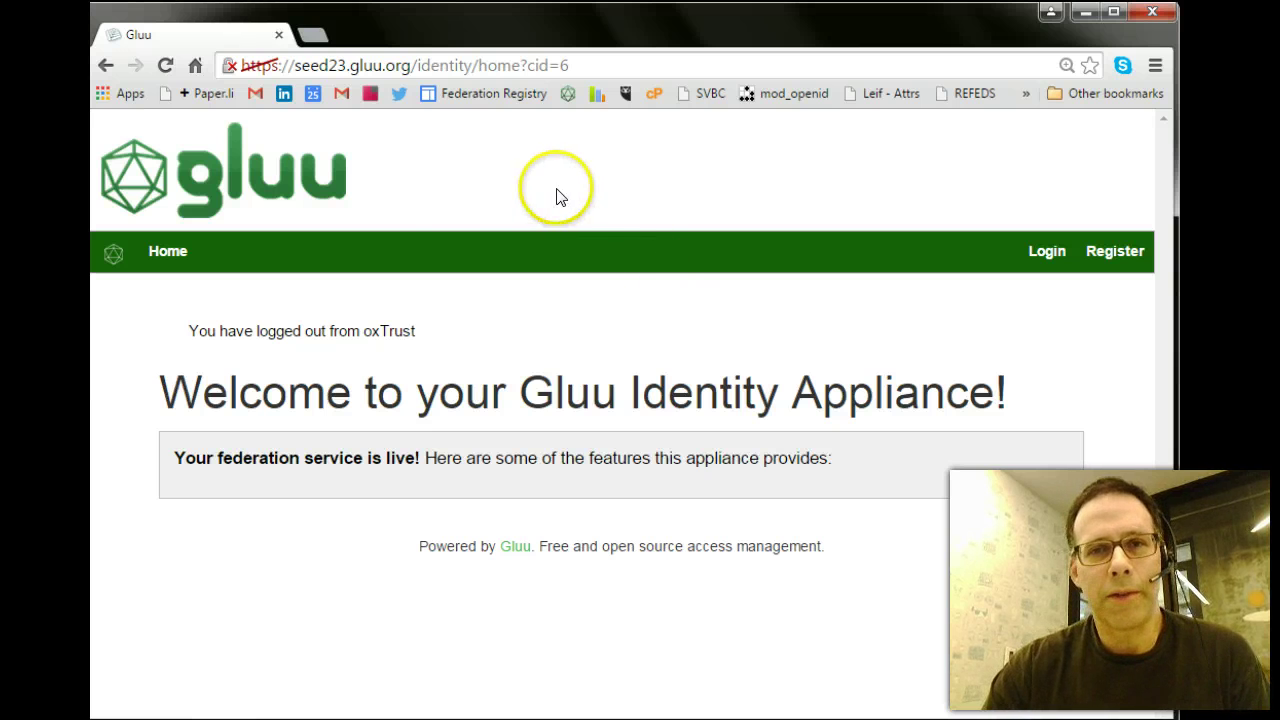
{"action": "mouse_move", "coordinate": [418, 178]}
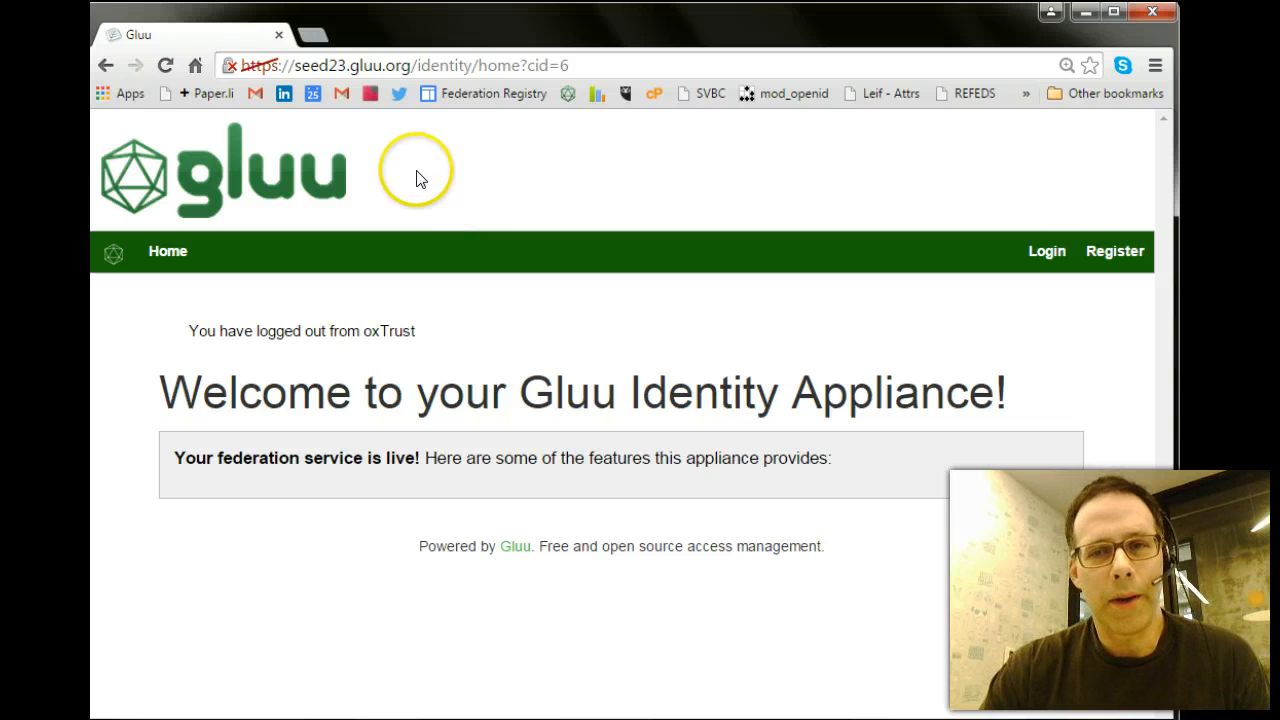
{"action": "mouse_move", "coordinate": [408, 204]}
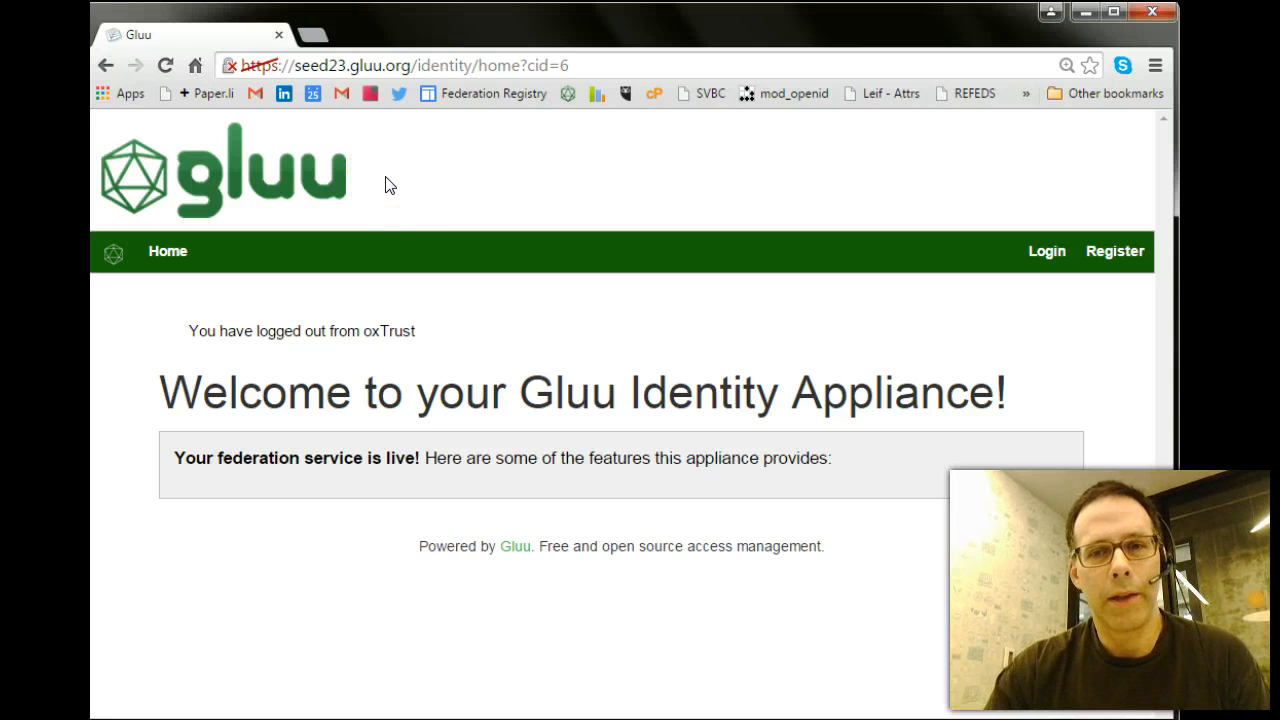
Sign in on the oxAuth login form as mike to reach the admin welcome page
{"action": "left_click", "coordinate": [418, 184]}
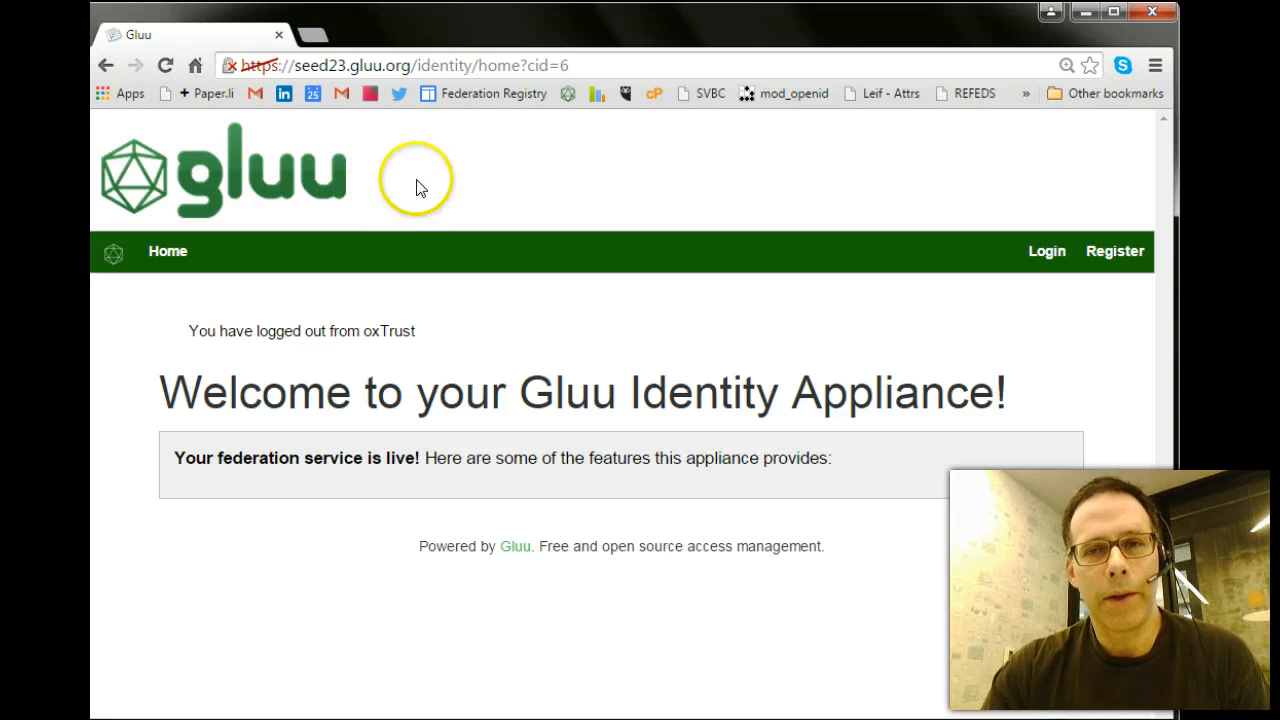
{"action": "mouse_move", "coordinate": [584, 218]}
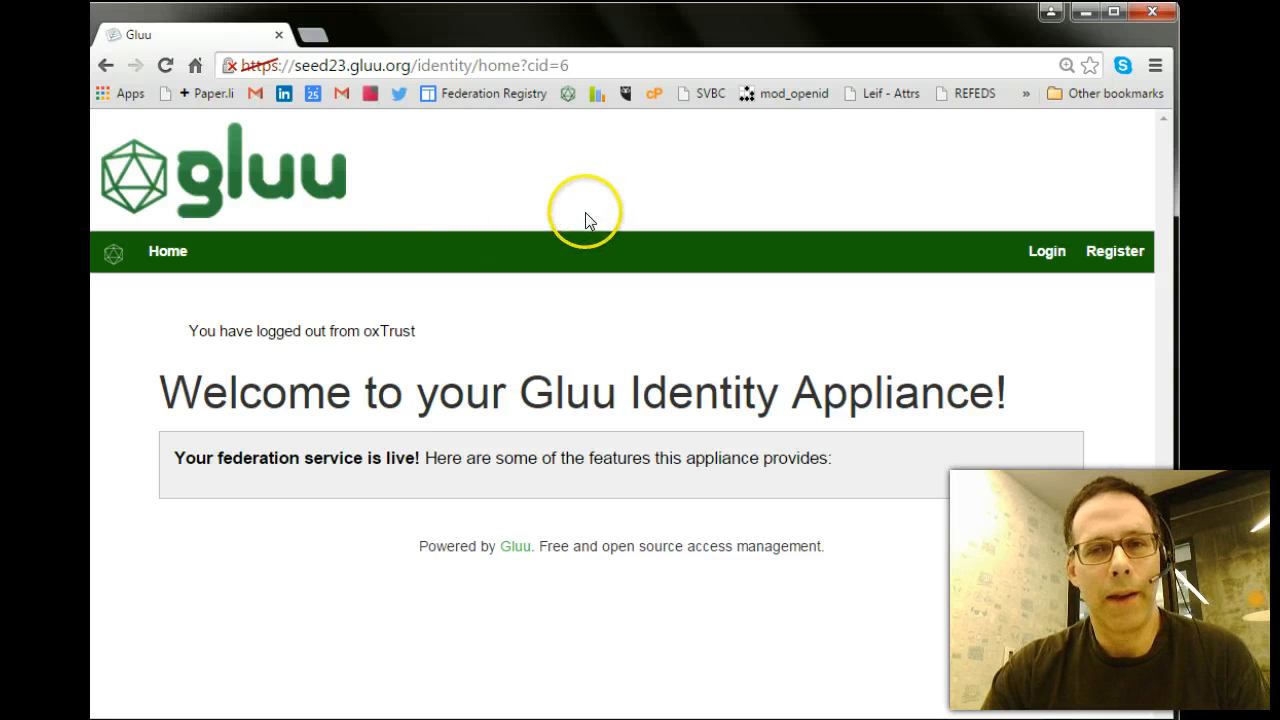
{"action": "mouse_move", "coordinate": [560, 178]}
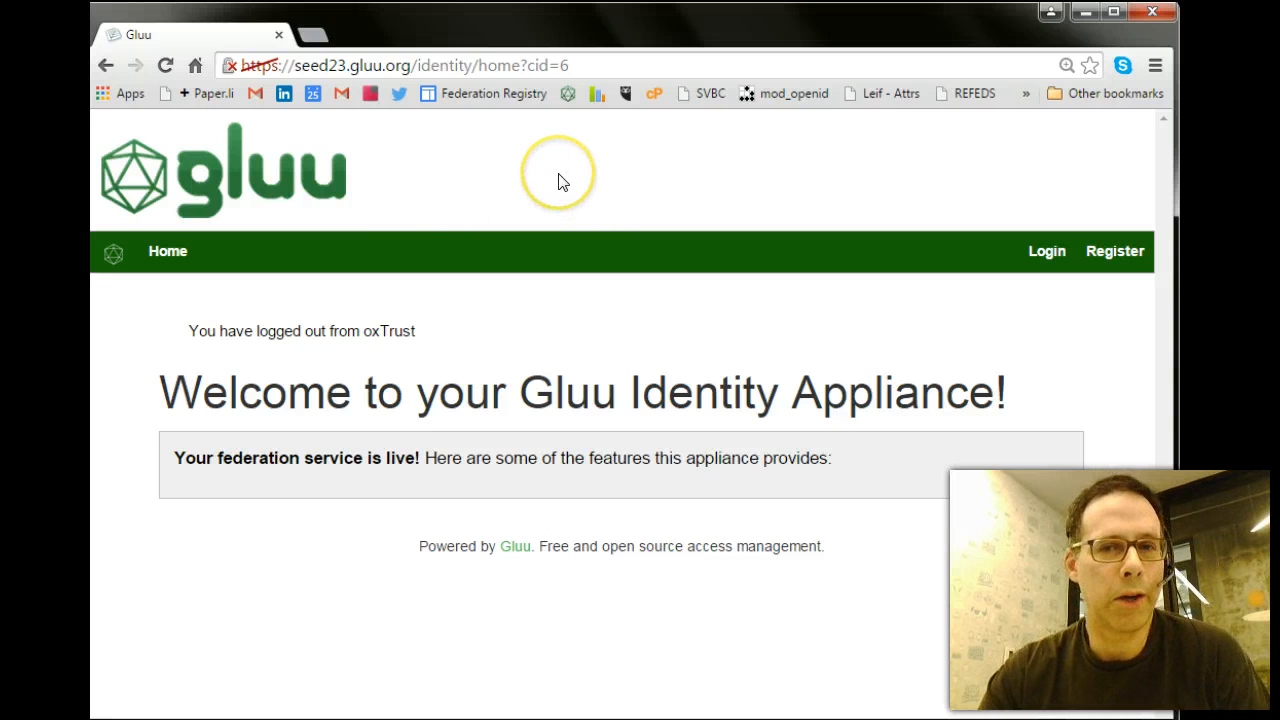
{"action": "mouse_move", "coordinate": [688, 204]}
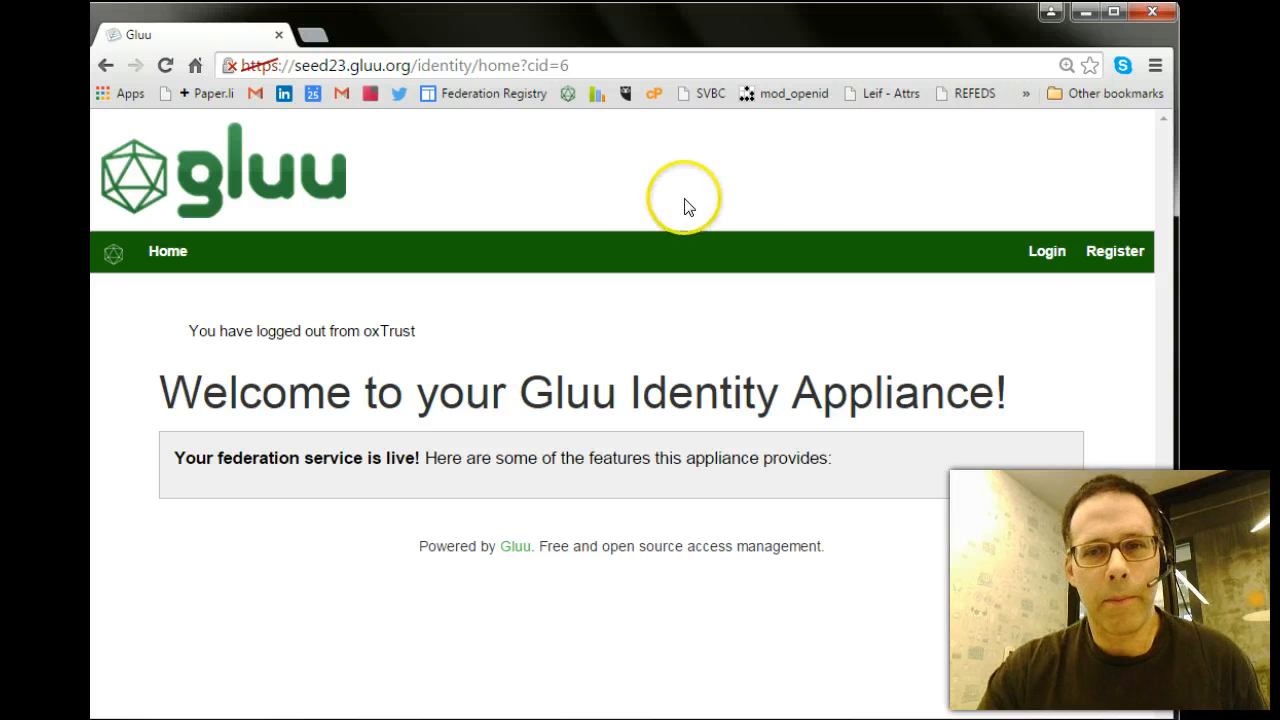
{"action": "mouse_move", "coordinate": [1040, 240]}
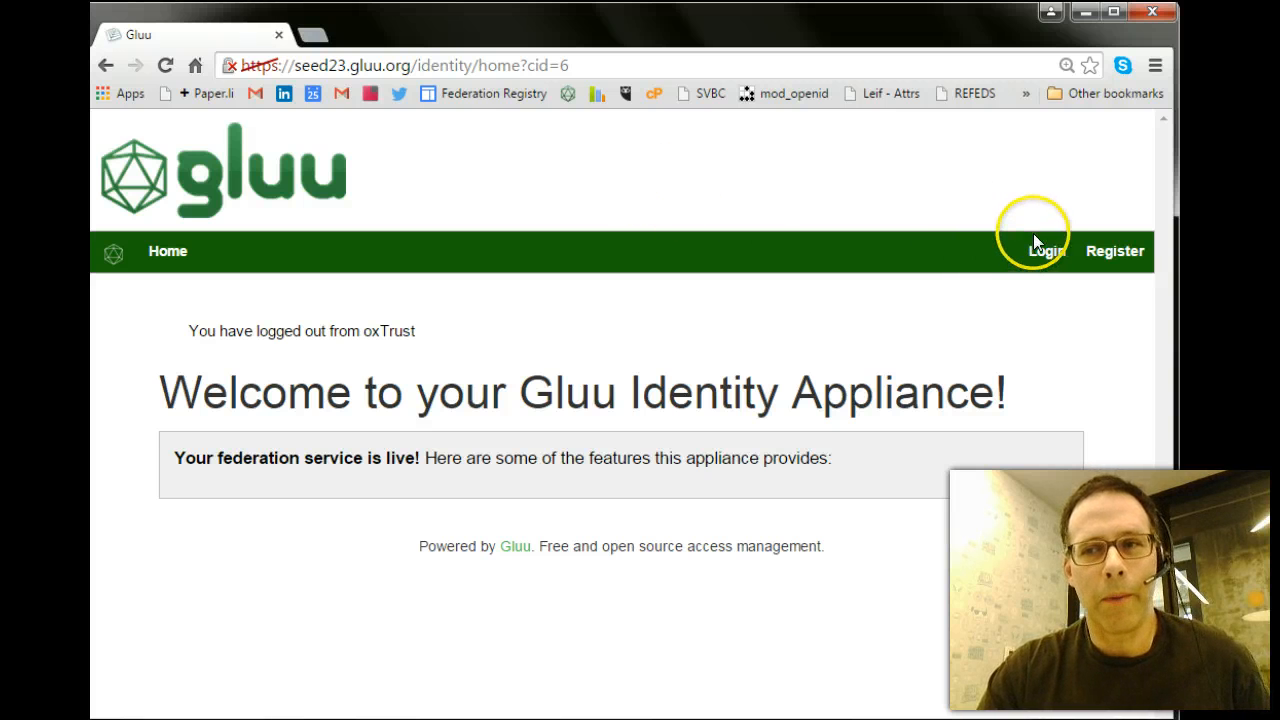
{"action": "left_click", "coordinate": [1046, 252]}
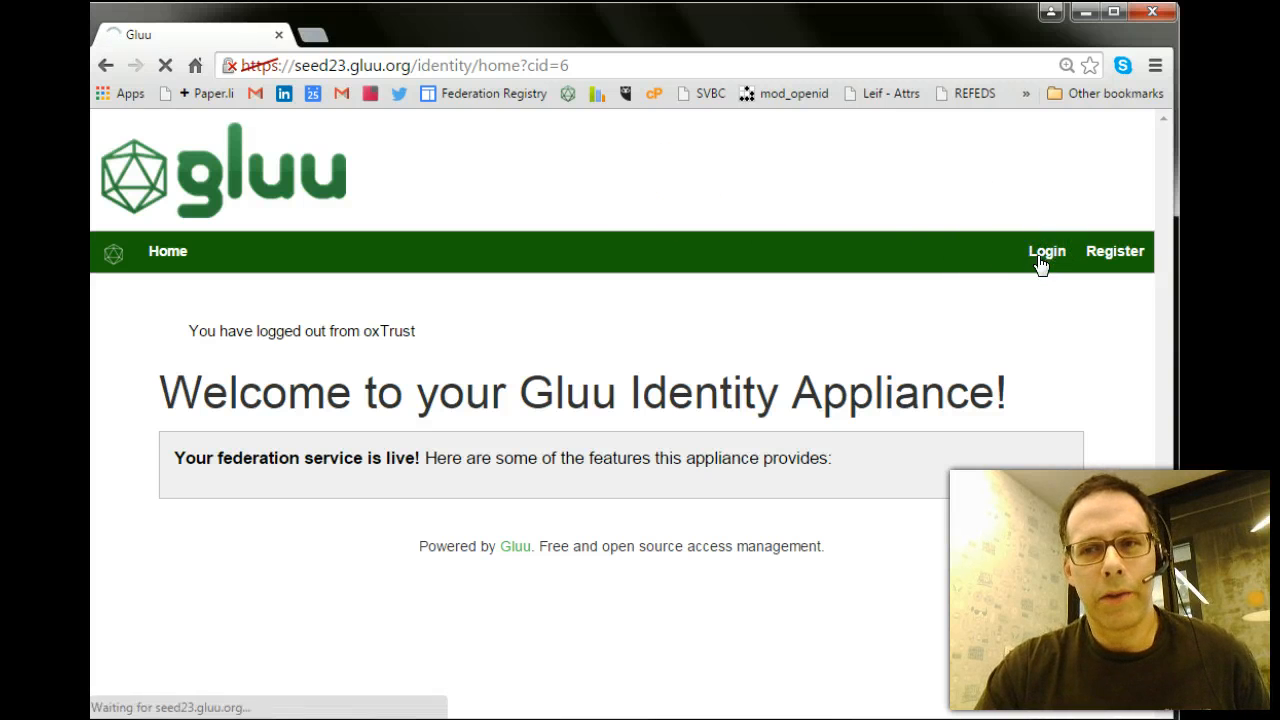
{"action": "left_click", "coordinate": [1046, 252]}
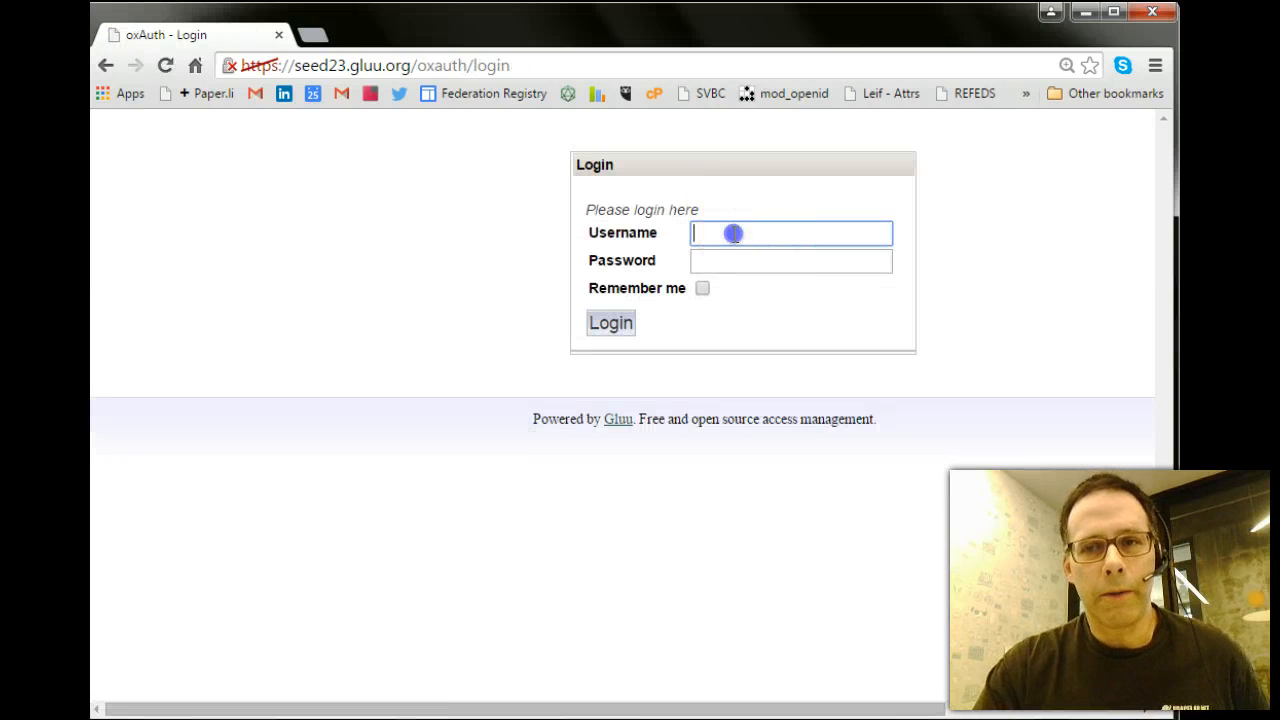
{"action": "type", "text": "mike"}
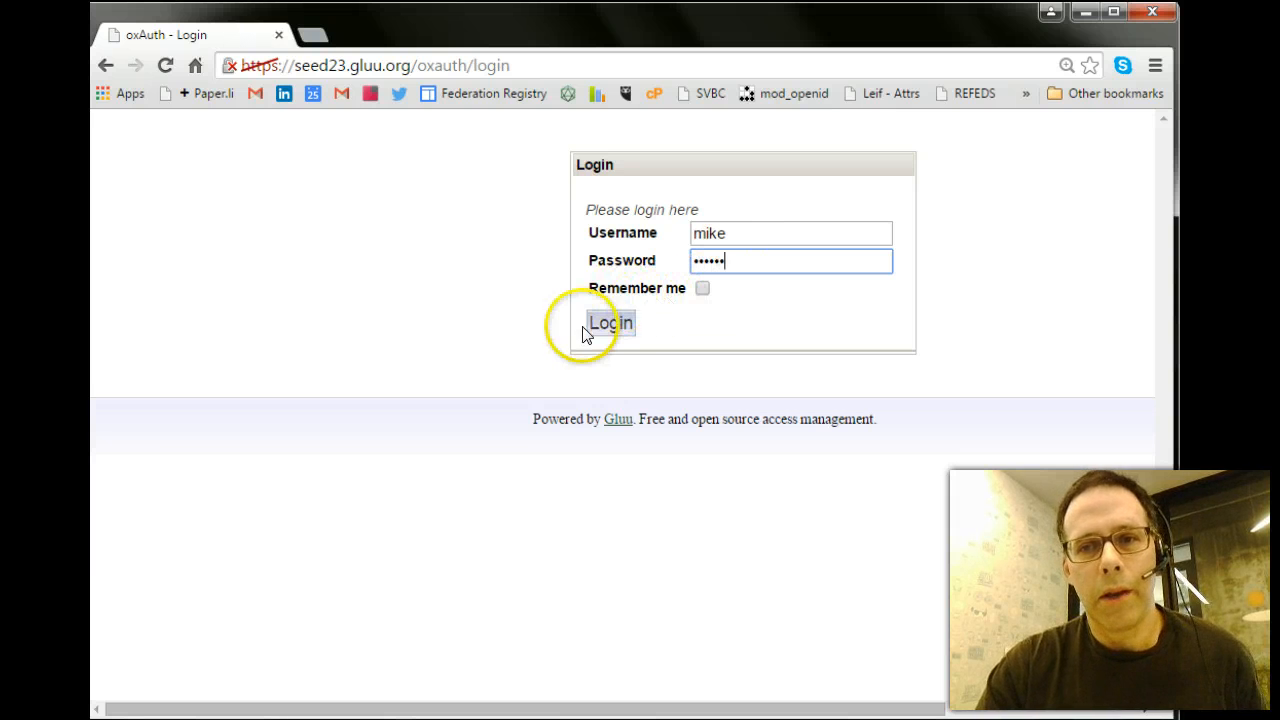
{"action": "left_click", "coordinate": [610, 322]}
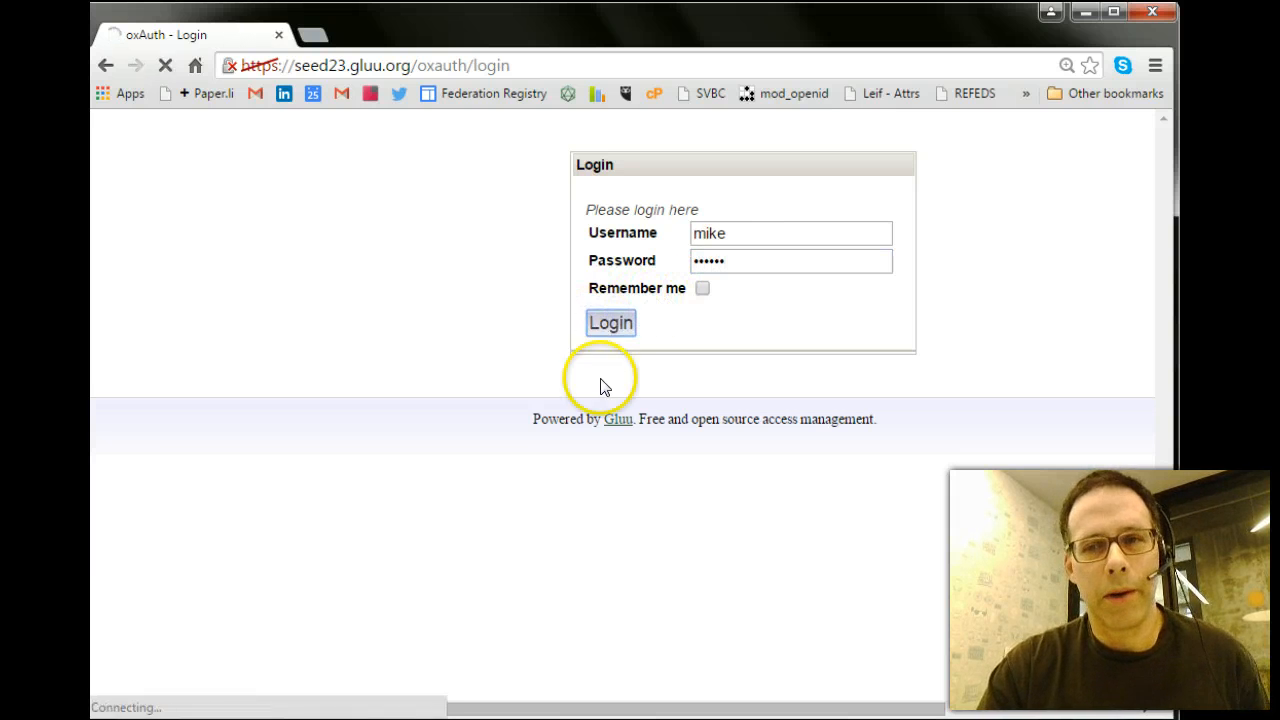
{"action": "left_click", "coordinate": [610, 322]}
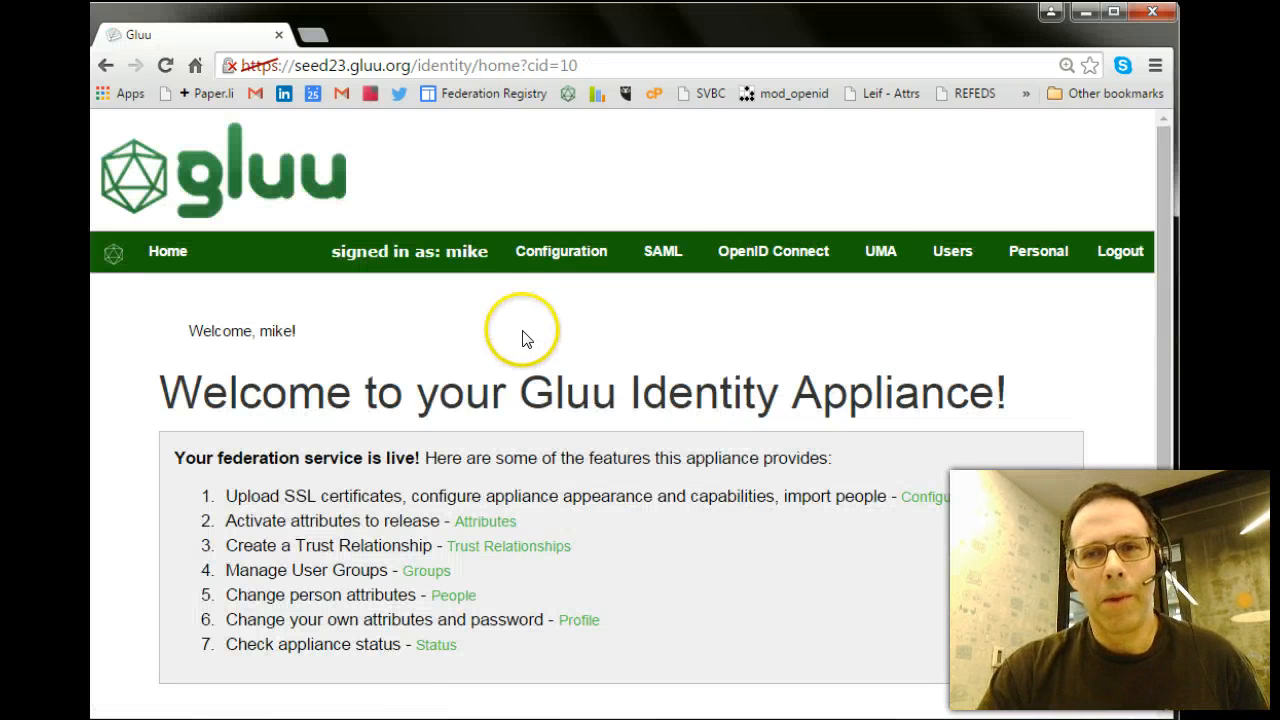
{"action": "mouse_move", "coordinate": [518, 344]}
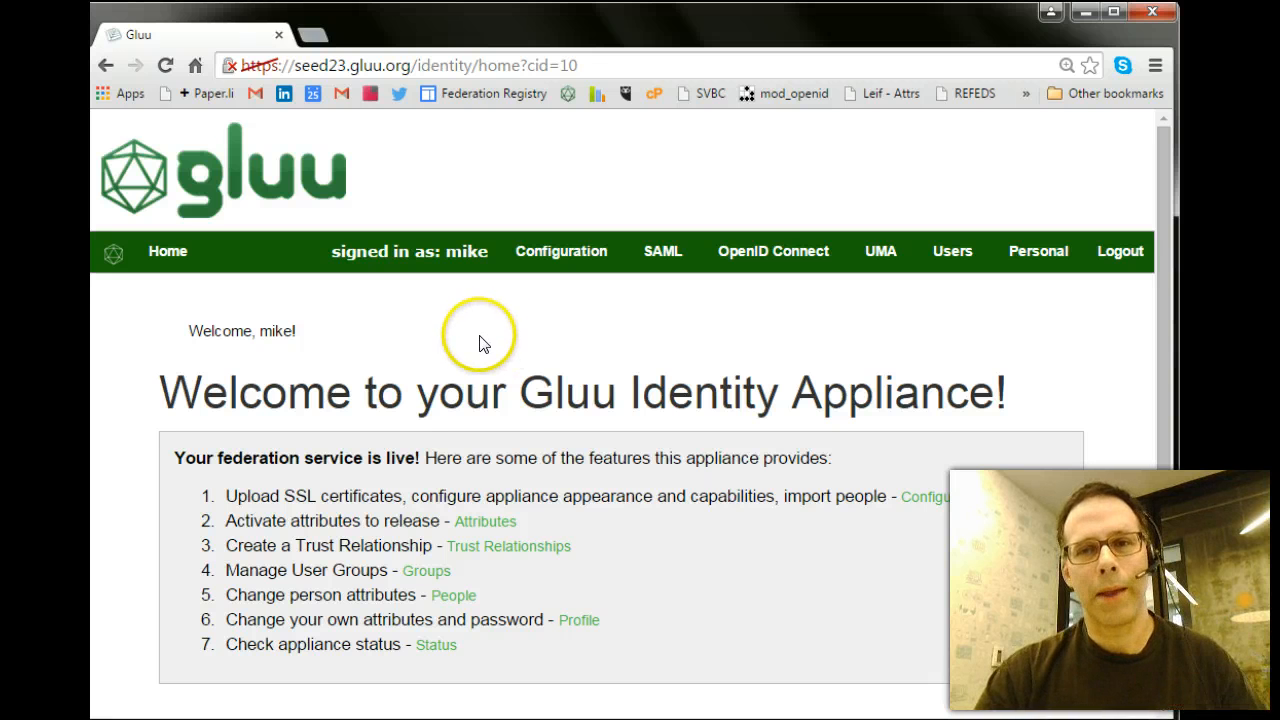
{"action": "mouse_move", "coordinate": [604, 330]}
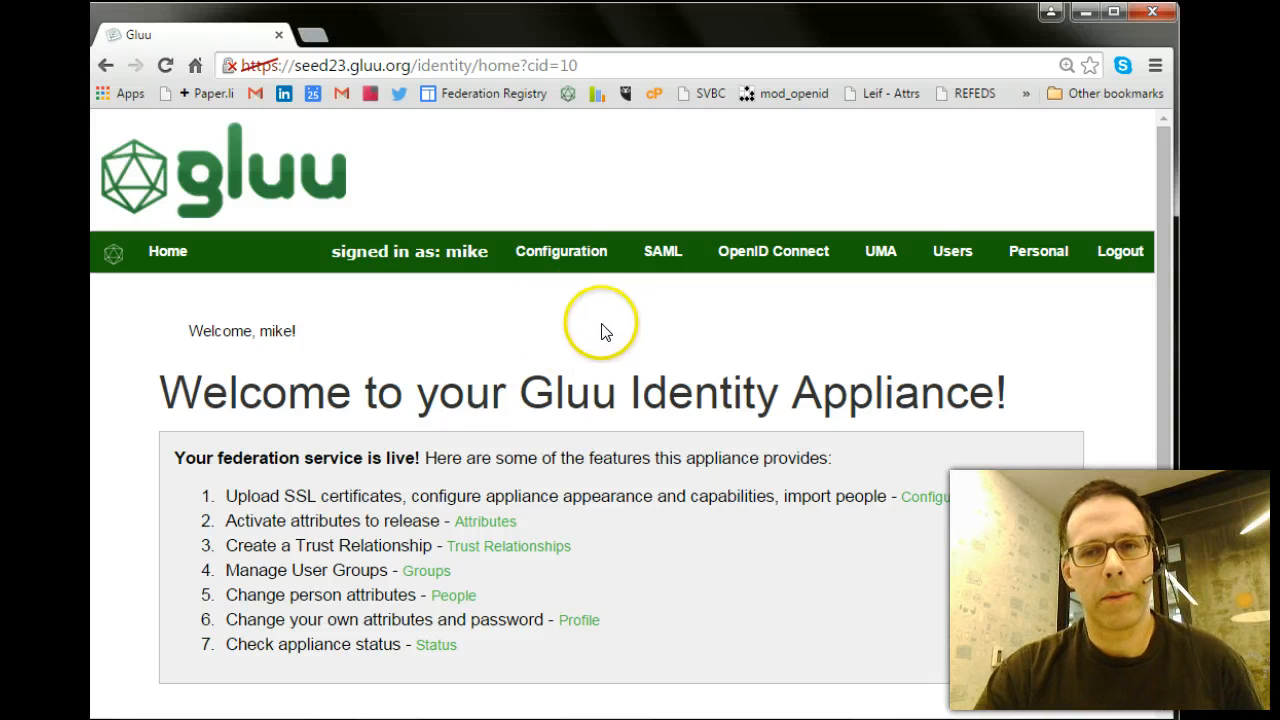
{"action": "mouse_move", "coordinate": [564, 276]}
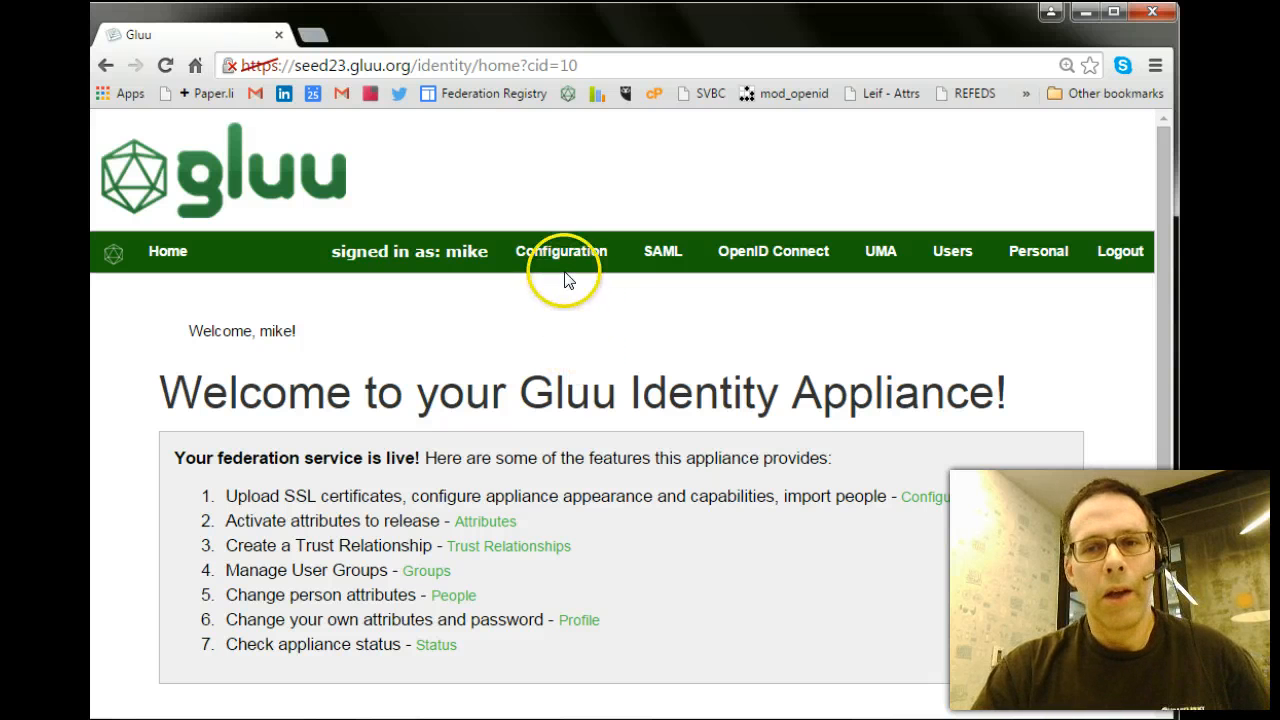
{"action": "left_click", "coordinate": [560, 252]}
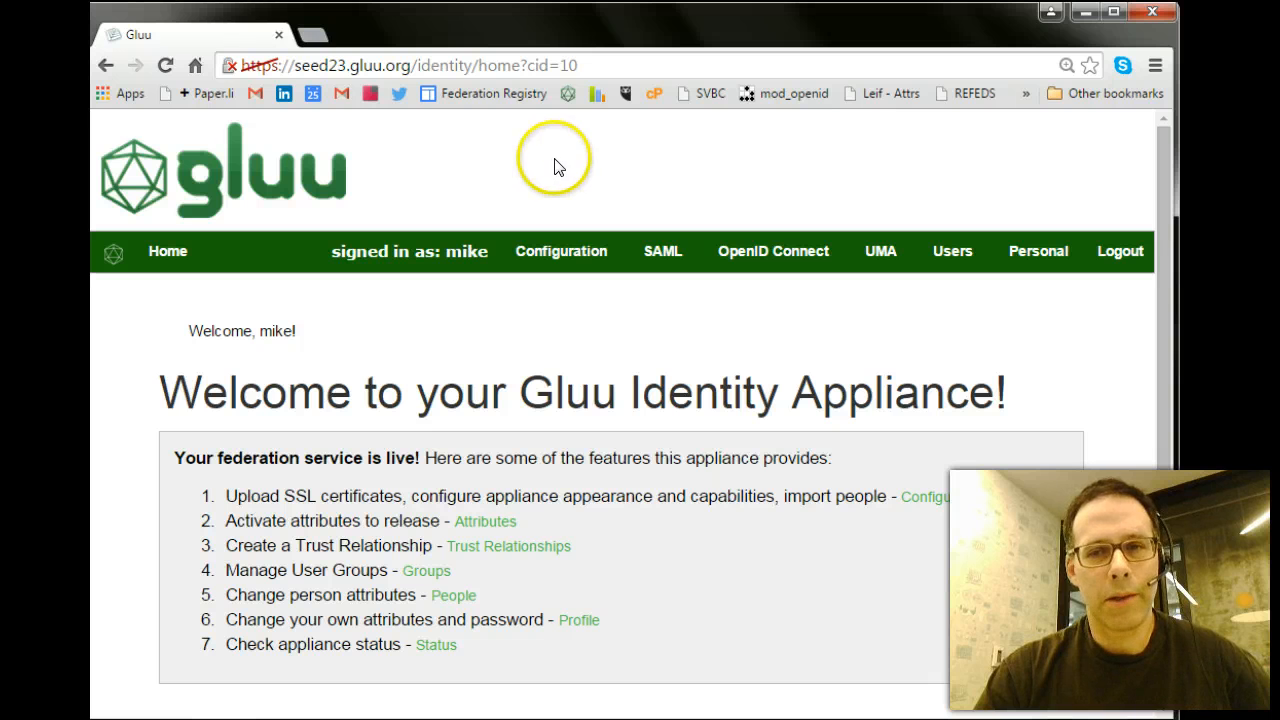
{"action": "mouse_move", "coordinate": [562, 184]}
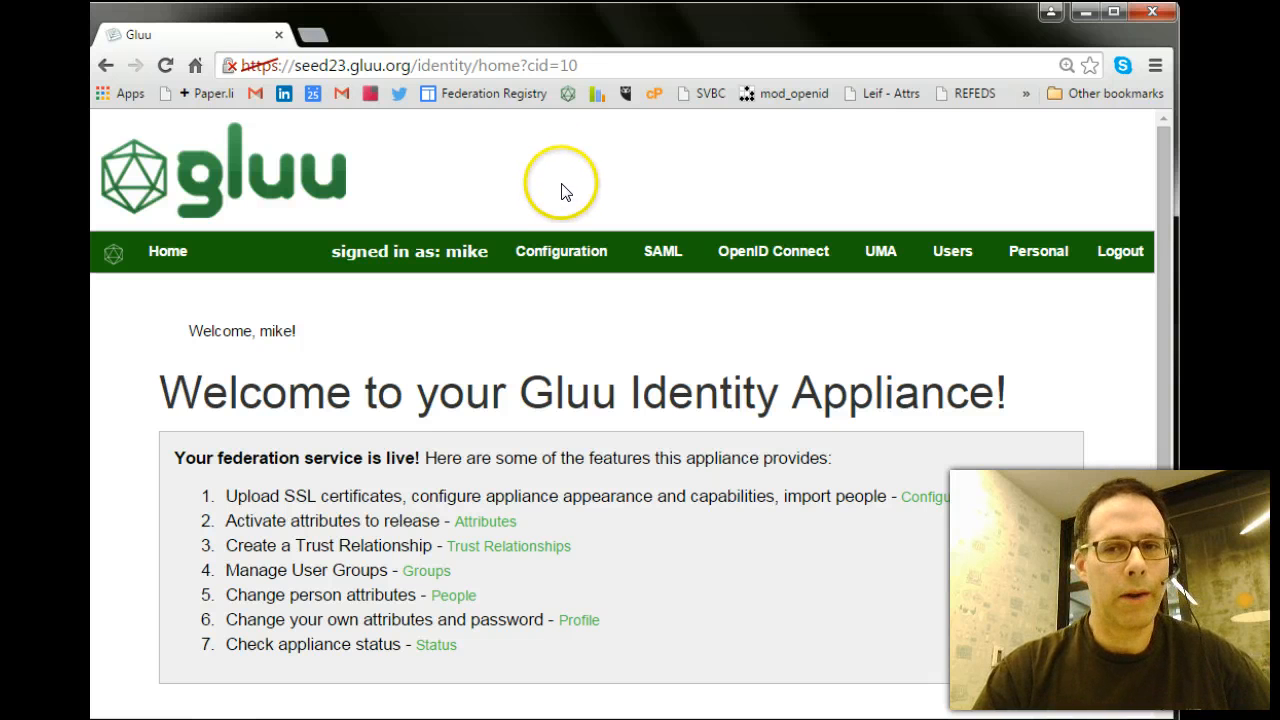
Go through Configuration to Manage Authentication, then to Manage Custom Scripts listing the u2f script
{"action": "left_click", "coordinate": [560, 252]}
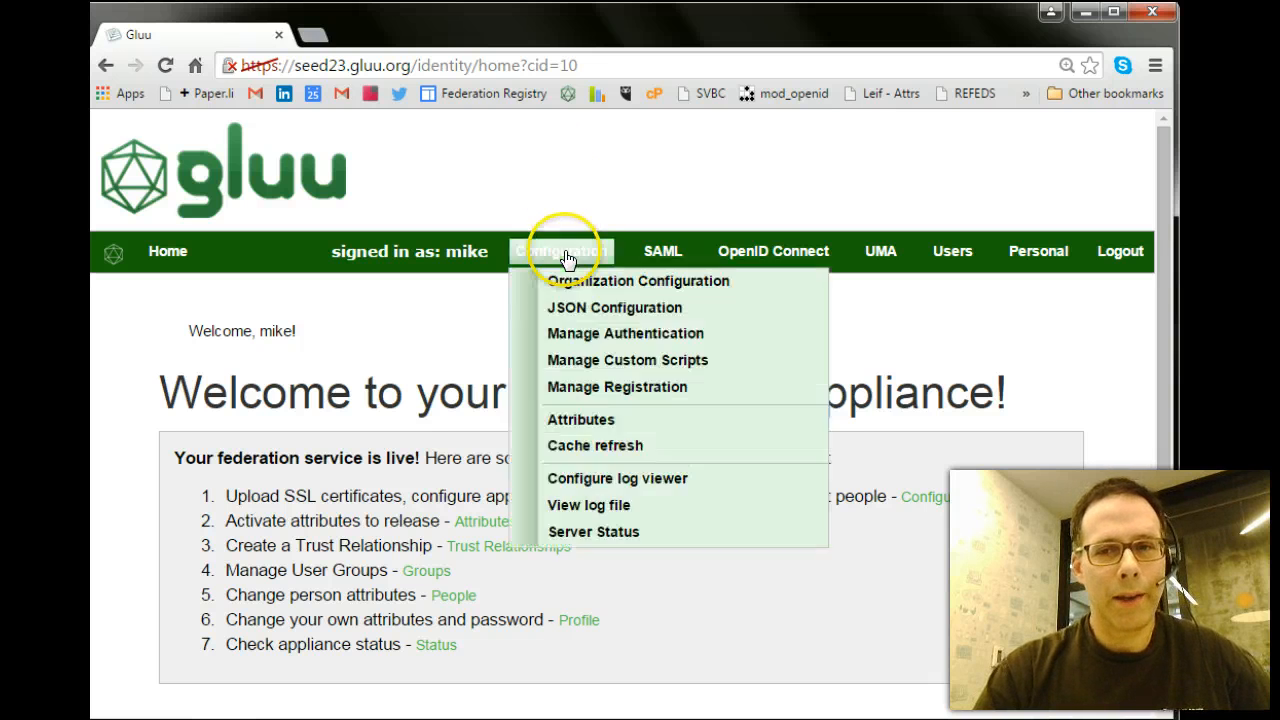
{"action": "mouse_move", "coordinate": [584, 360]}
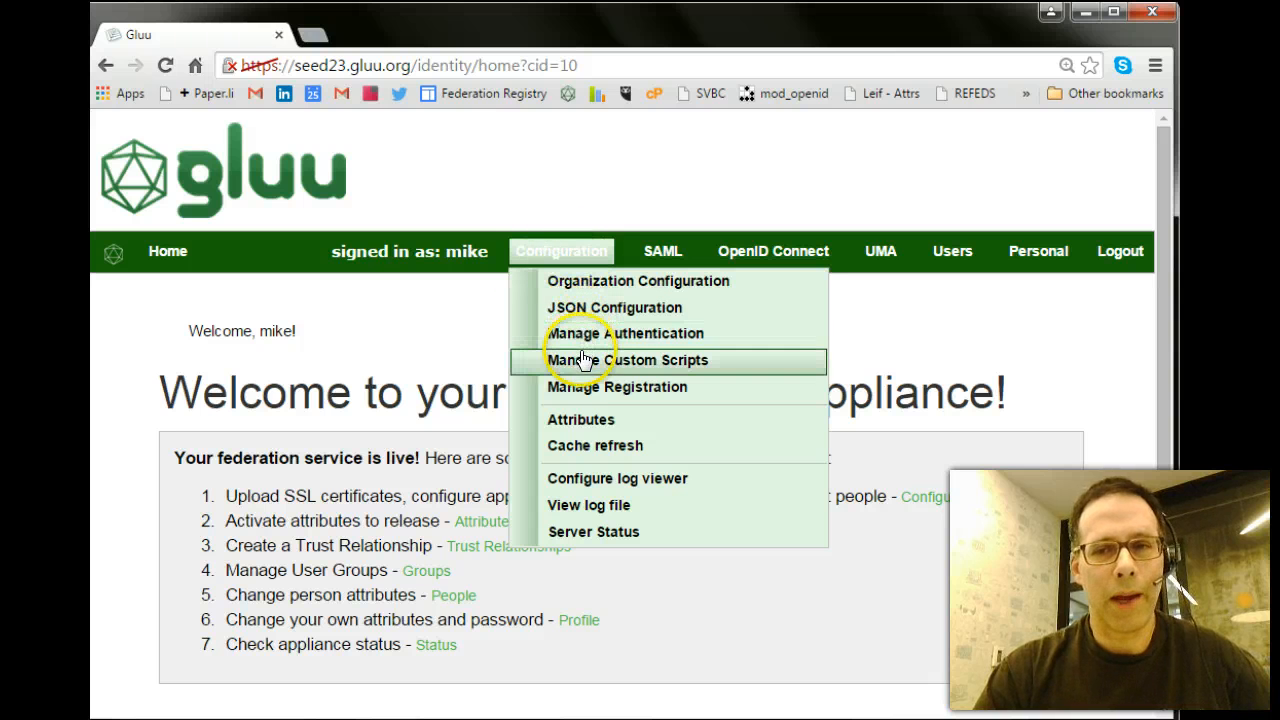
{"action": "mouse_move", "coordinate": [600, 388]}
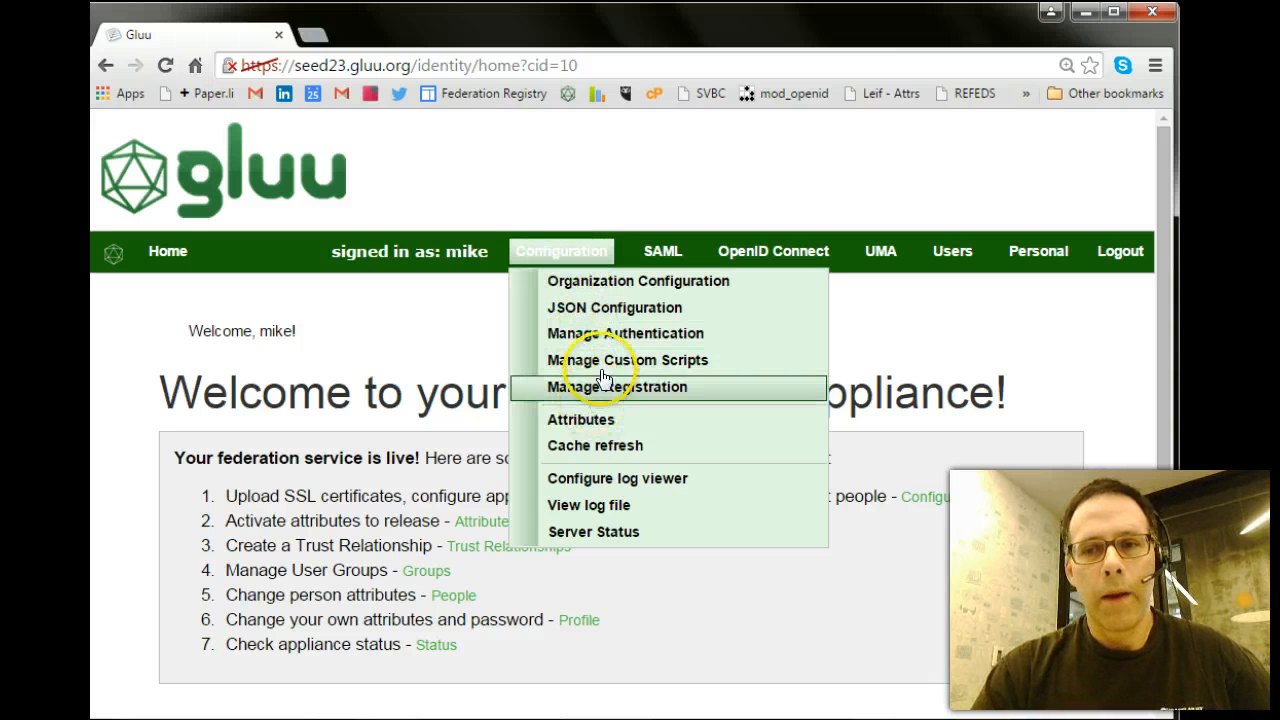
{"action": "left_click", "coordinate": [620, 388]}
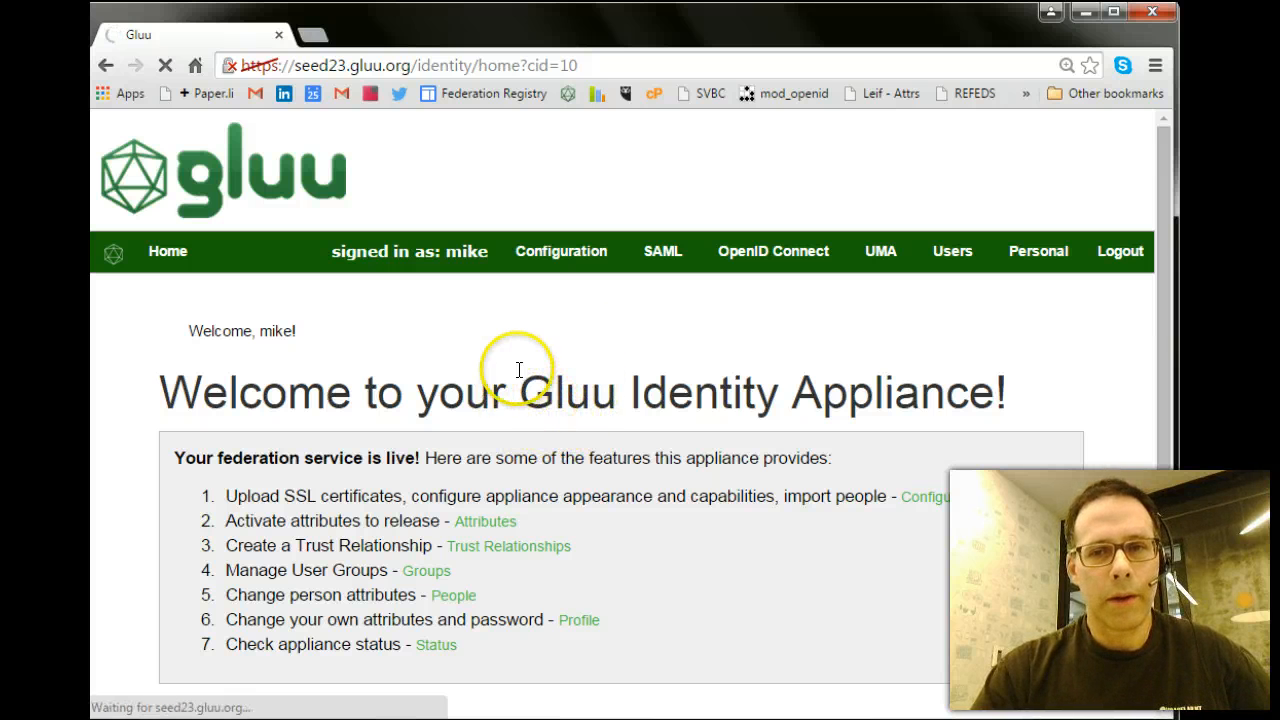
{"action": "left_click", "coordinate": [560, 252]}
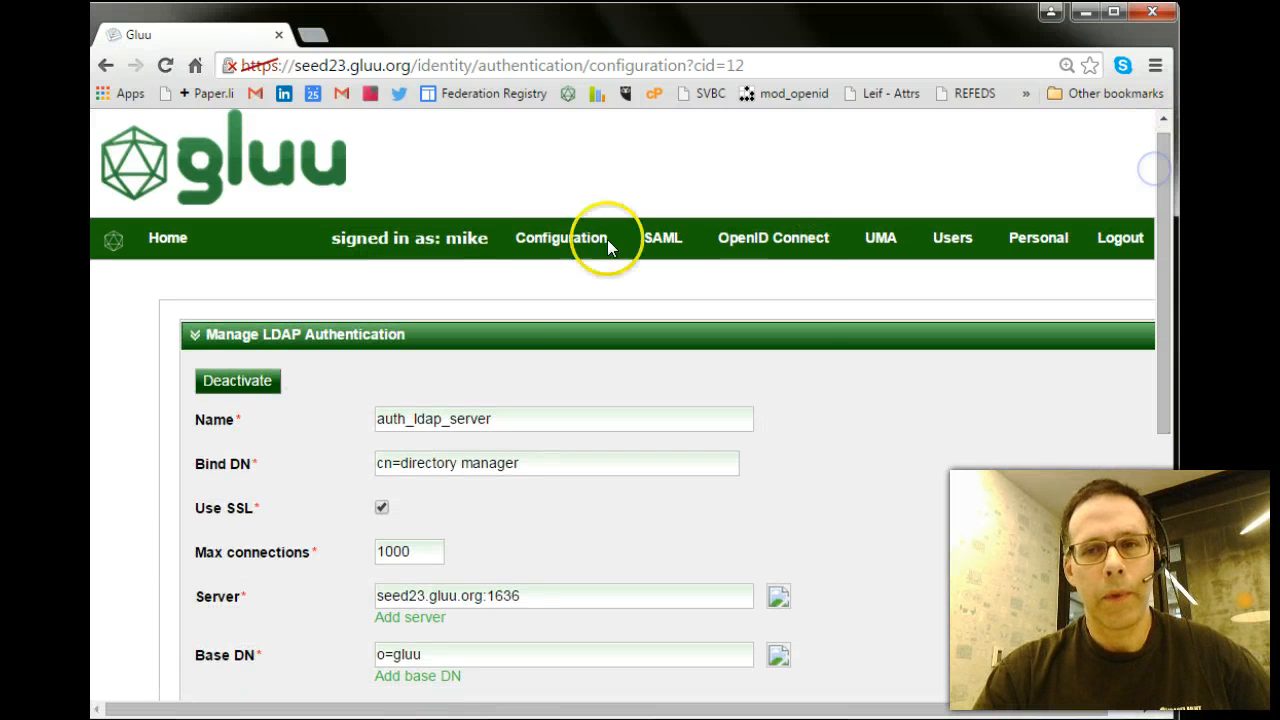
{"action": "left_click", "coordinate": [560, 238]}
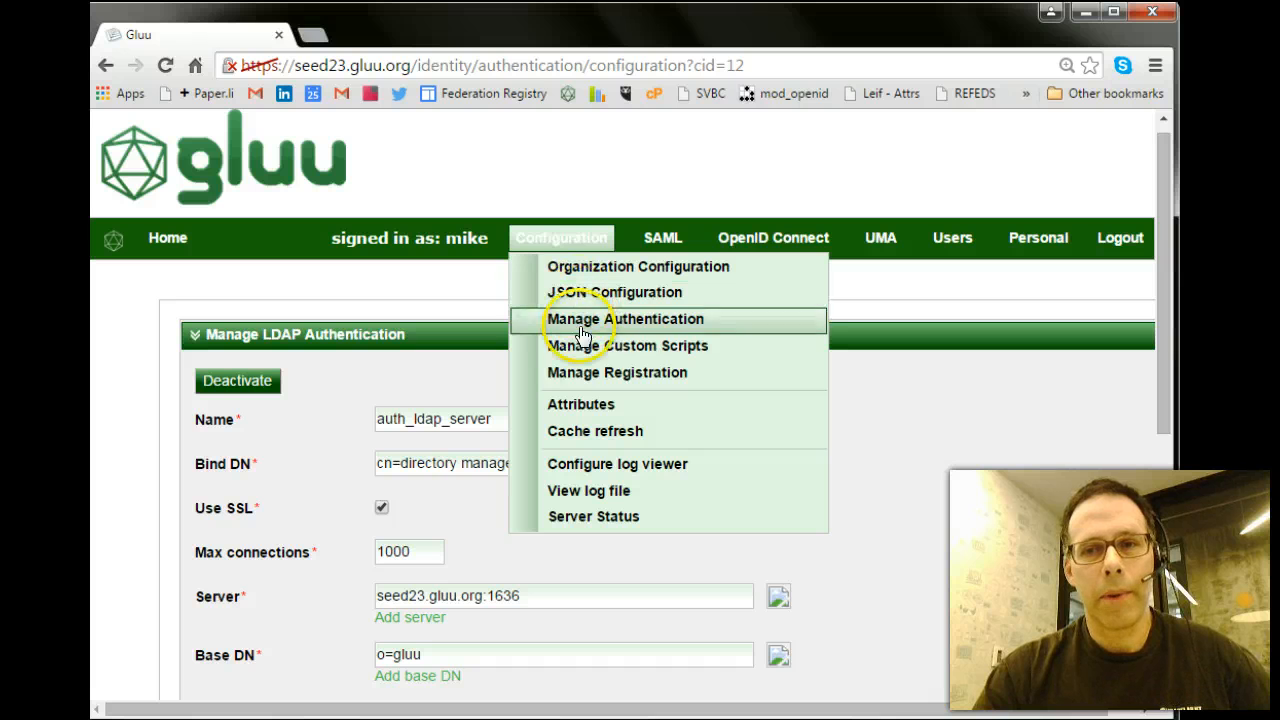
{"action": "mouse_move", "coordinate": [584, 344]}
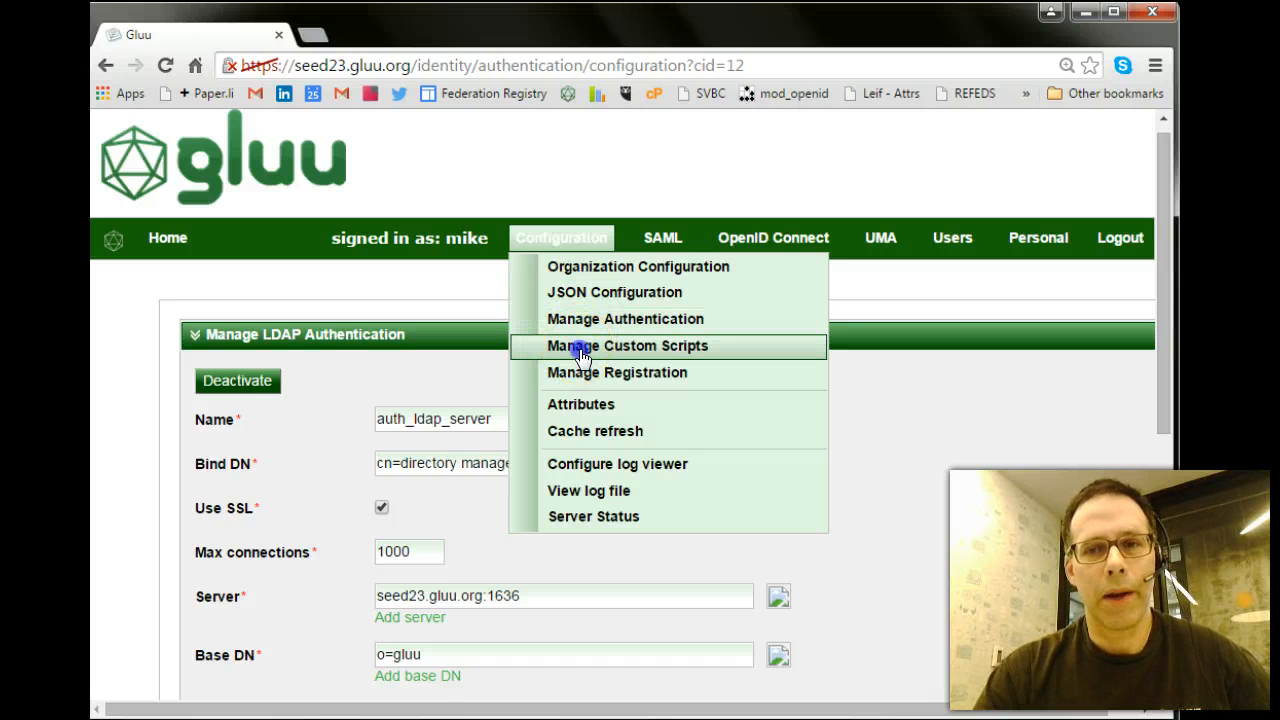
{"action": "left_click", "coordinate": [628, 344]}
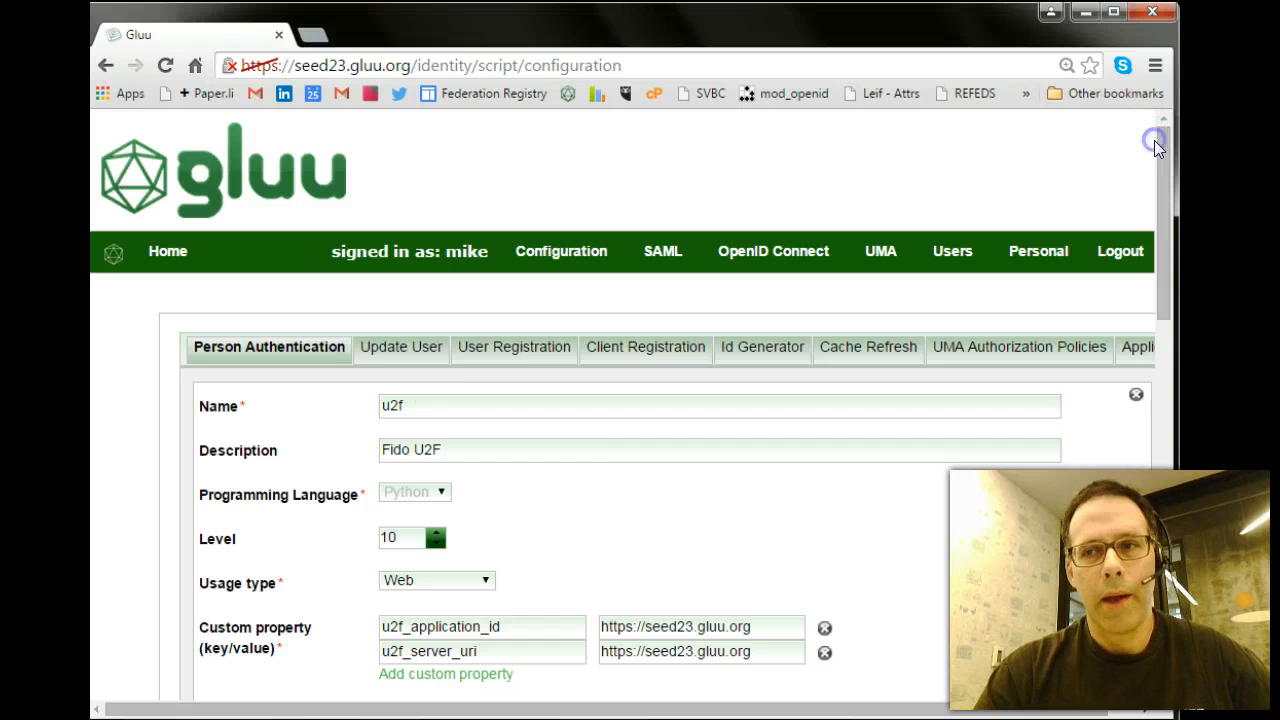
Tick the Enabled checkbox on the u2f Fido U2F person authentication script
{"action": "scroll", "scroll_direction": "down", "scroll_amount": 3}
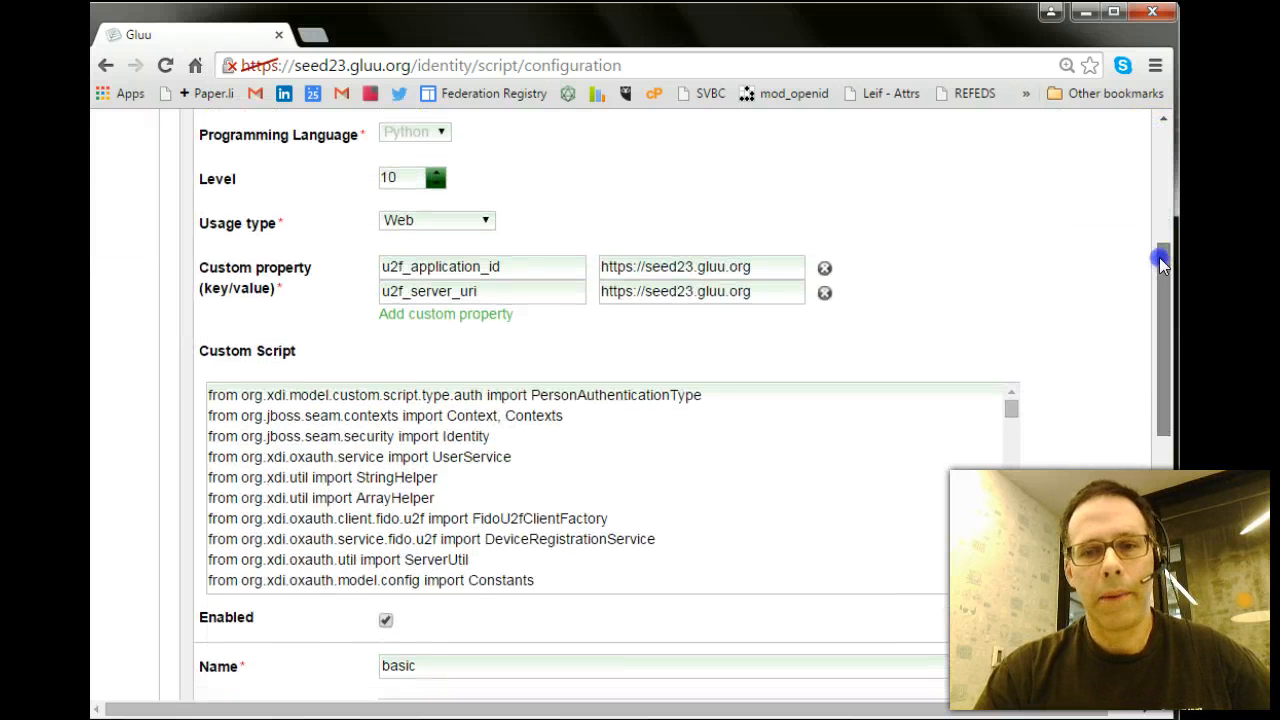
{"action": "scroll", "scroll_direction": "down", "scroll_amount": 3}
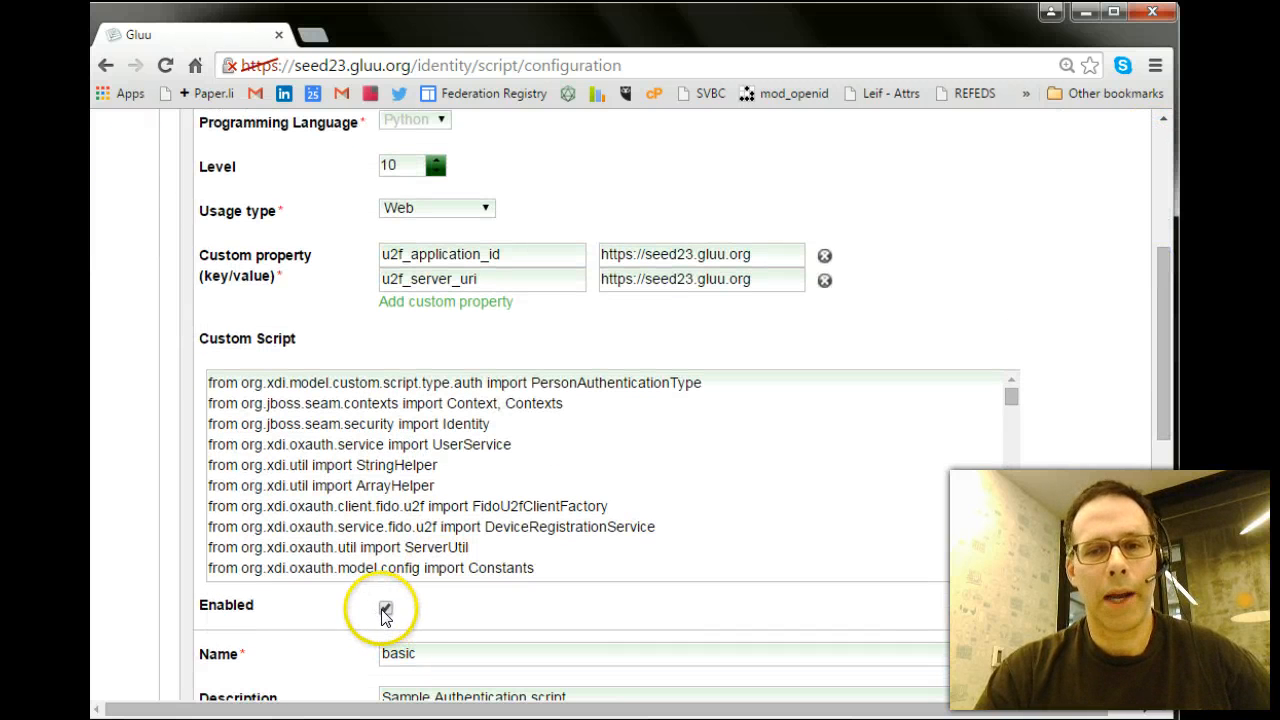
{"action": "left_click", "coordinate": [384, 610]}
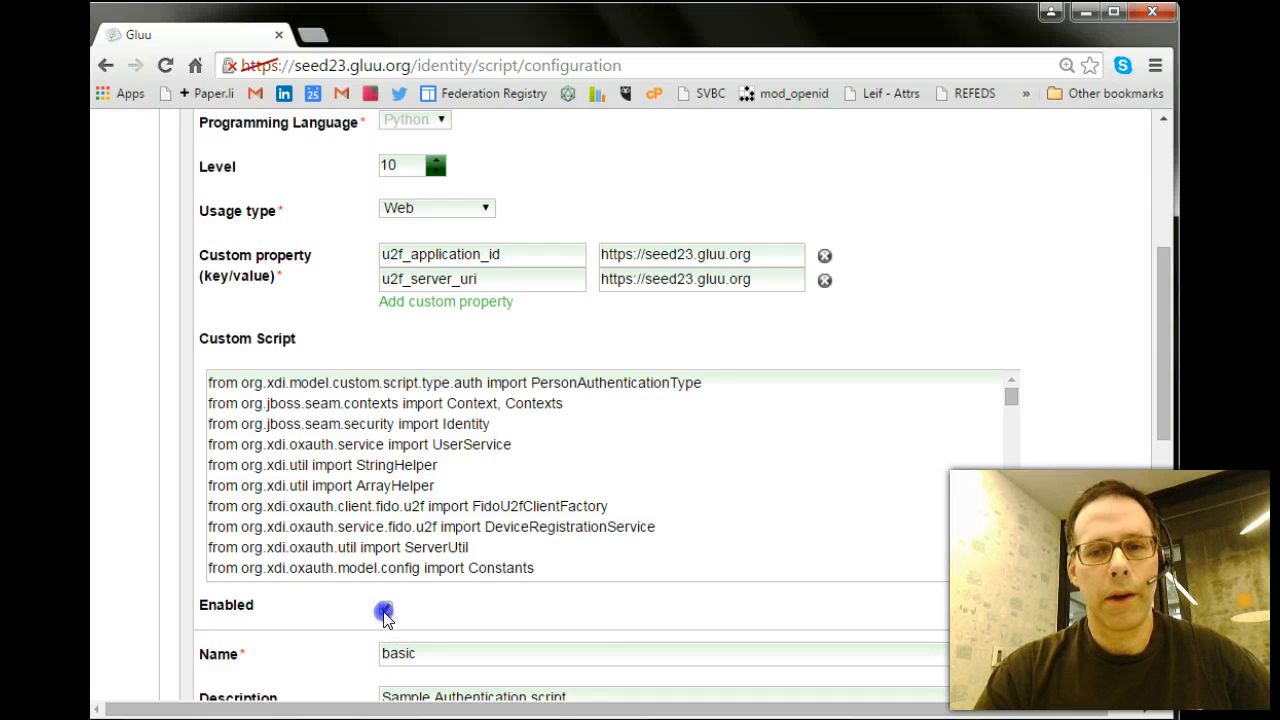
{"action": "left_click", "coordinate": [384, 608]}
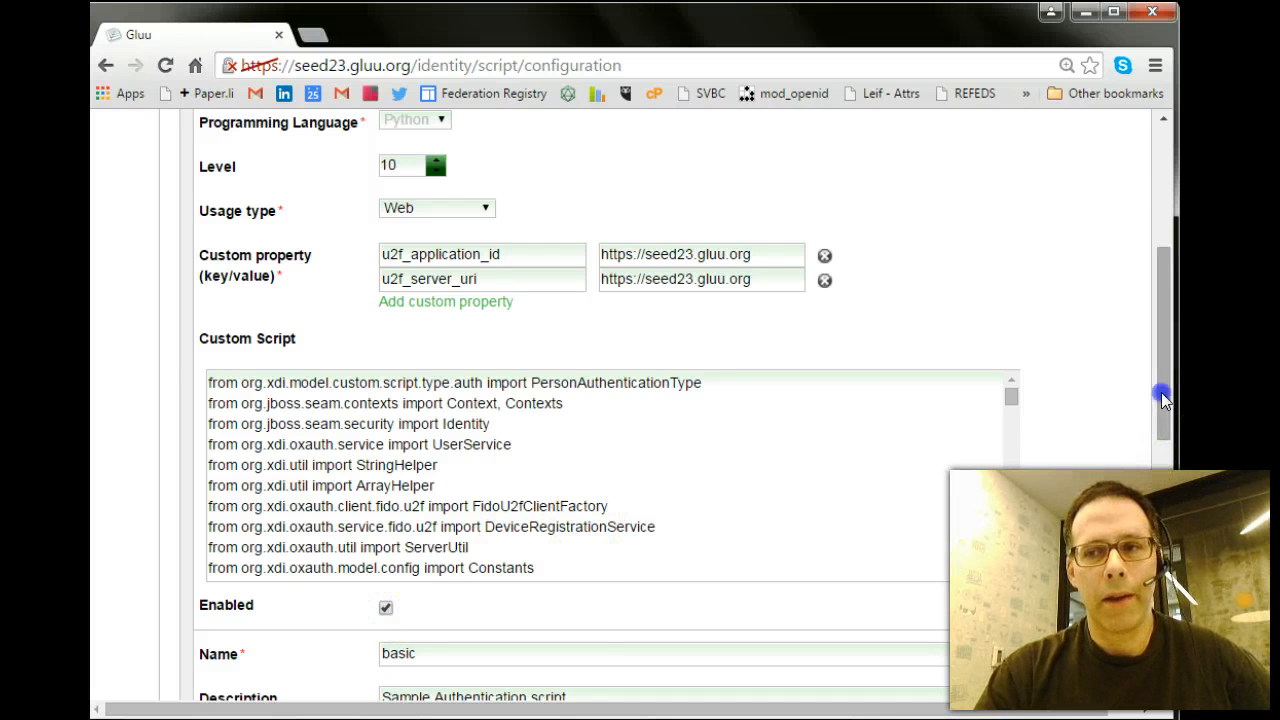
{"action": "left_click", "coordinate": [560, 252]}
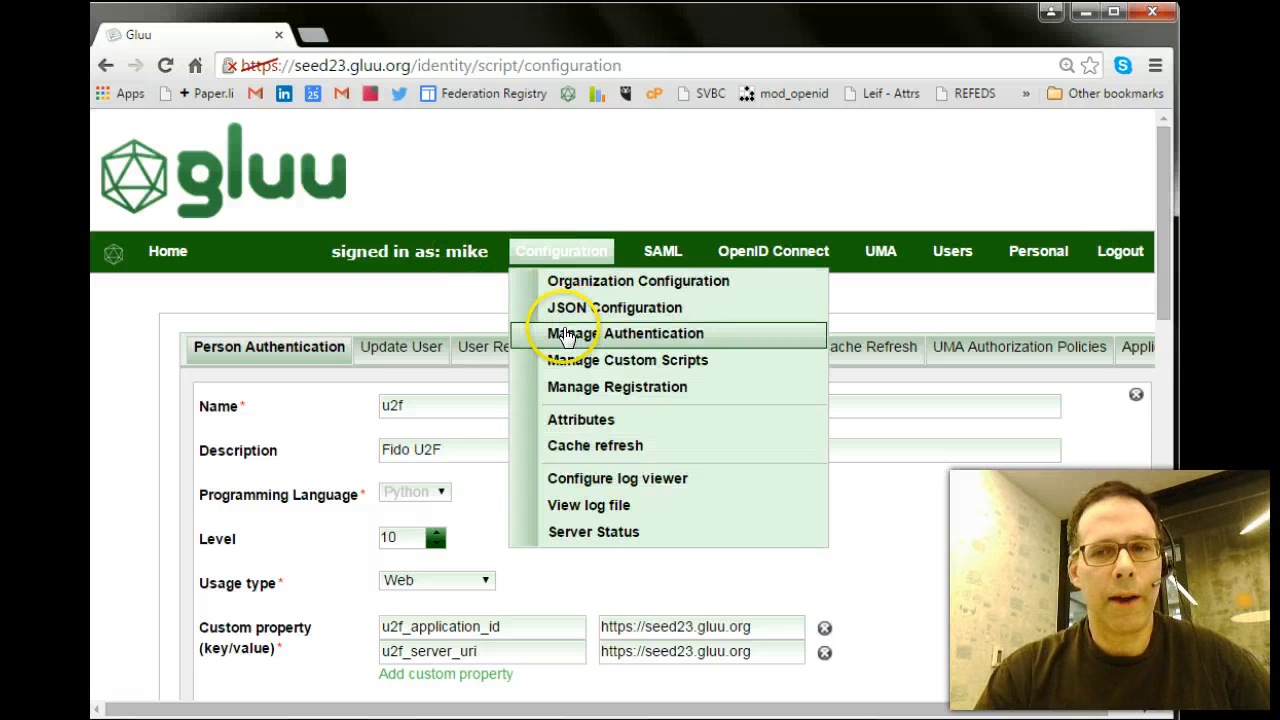
{"action": "mouse_move", "coordinate": [564, 340]}
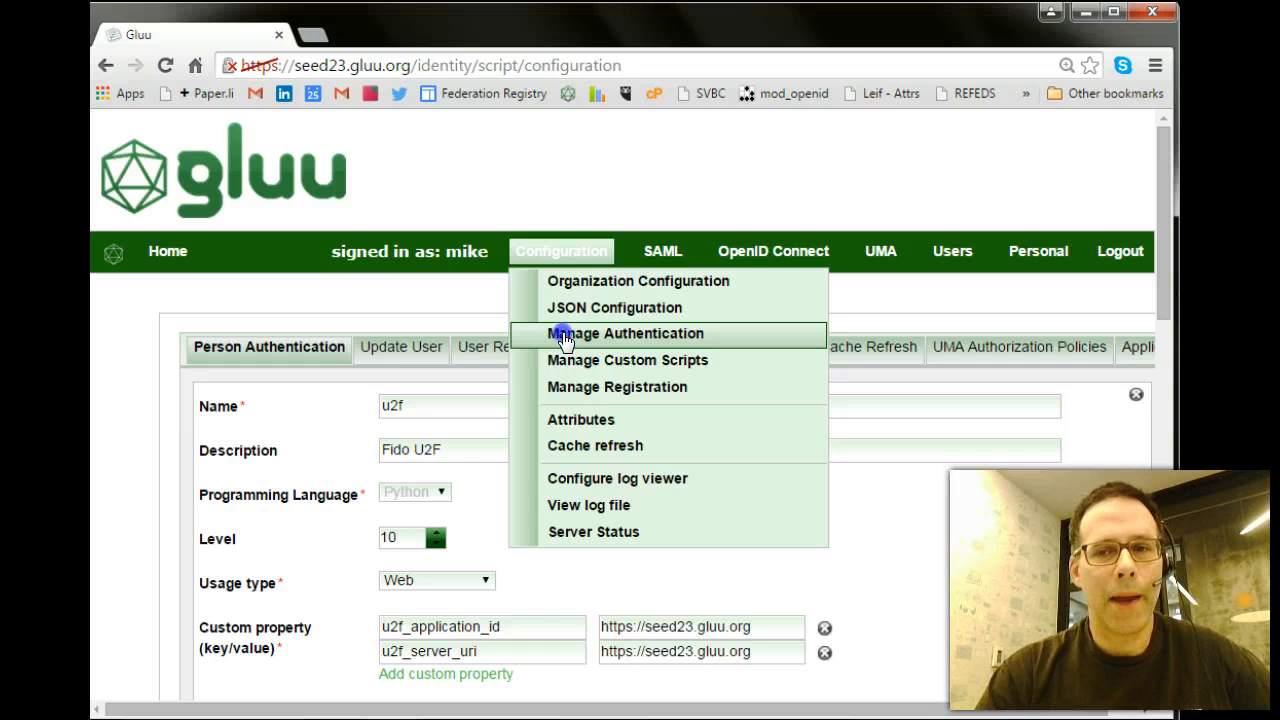
In Manage Authentication, set the default Authentication mode dropdown to u2f
{"action": "left_click", "coordinate": [628, 332]}
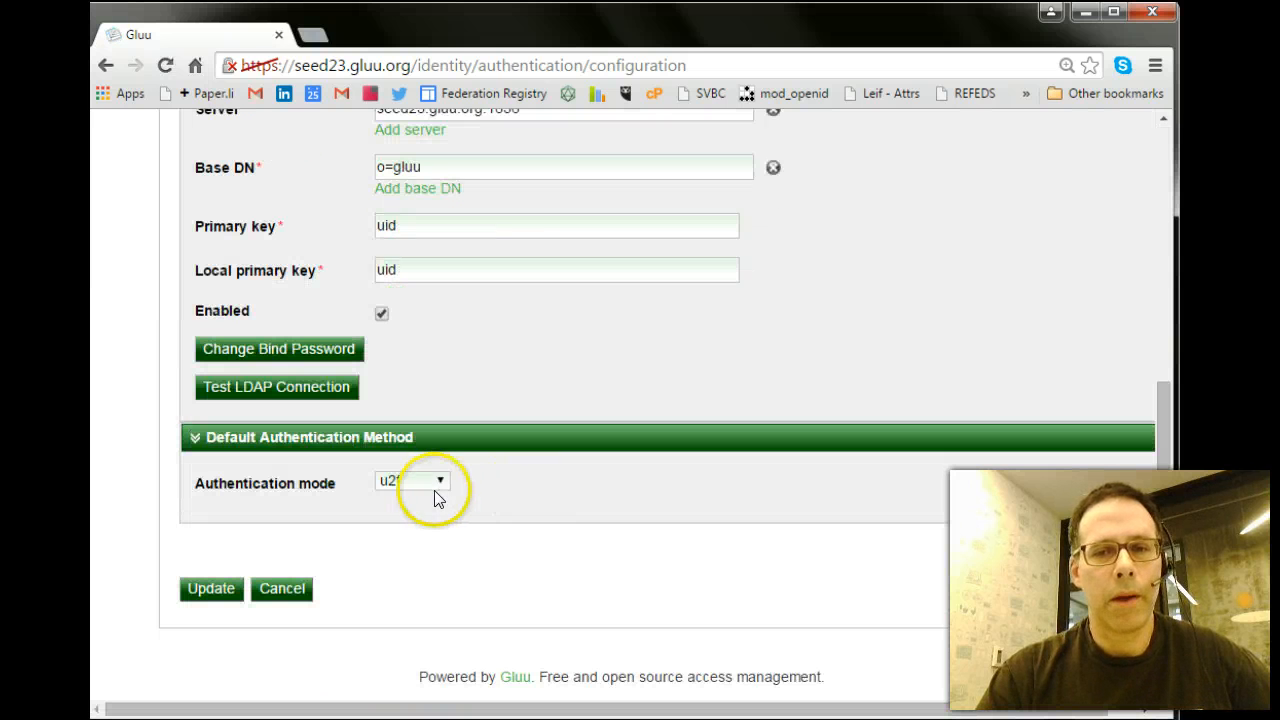
{"action": "left_click", "coordinate": [412, 480]}
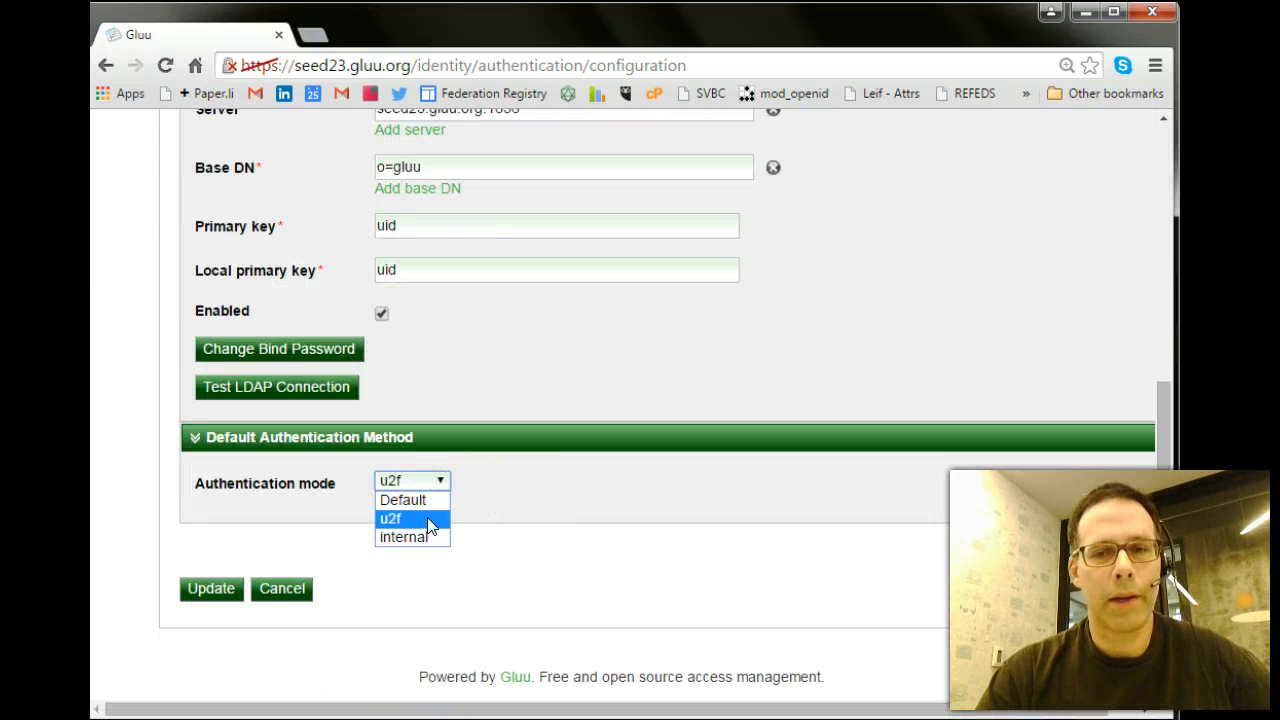
{"action": "left_click", "coordinate": [392, 520]}
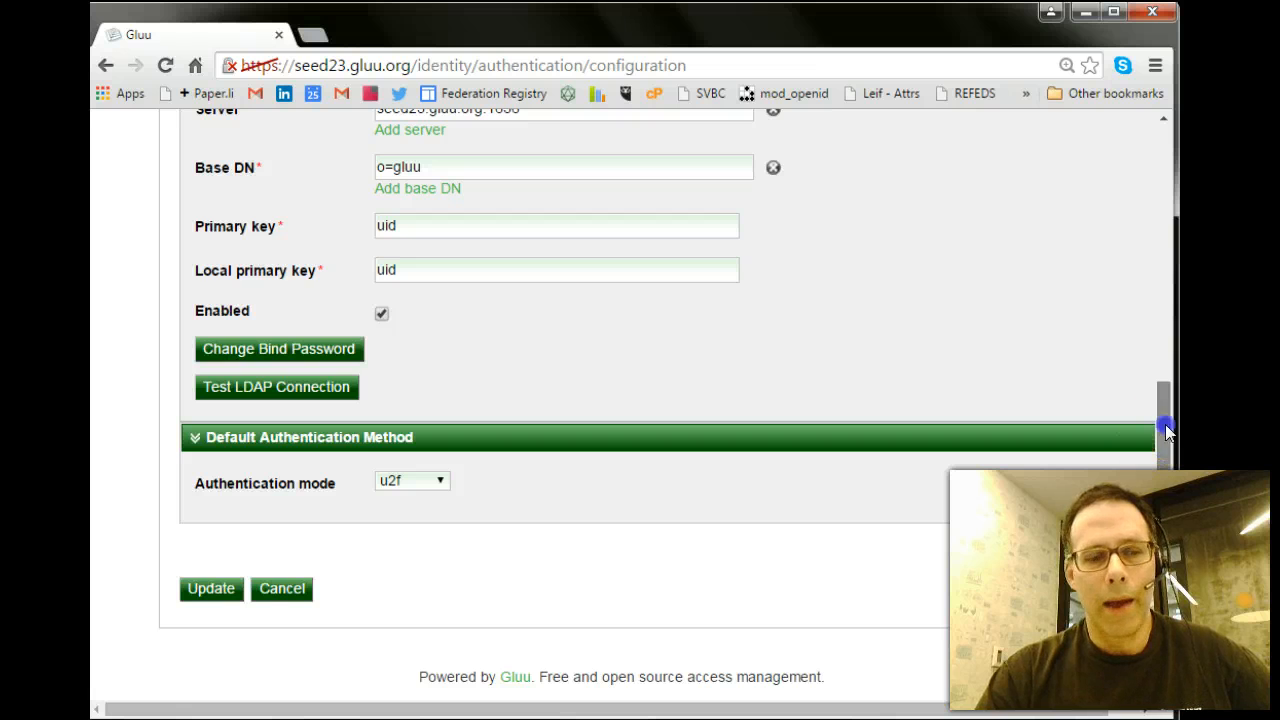
{"action": "mouse_move", "coordinate": [1128, 138]}
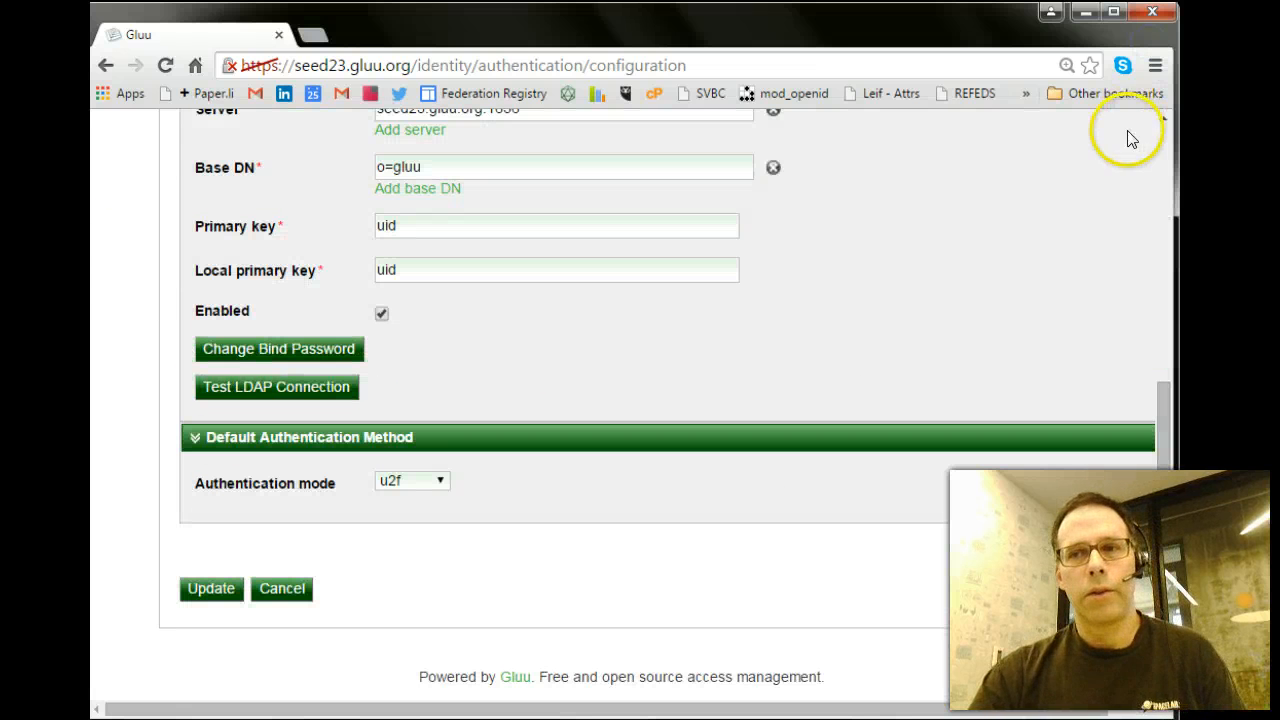
{"action": "scroll", "scroll_direction": "up", "scroll_amount": 3}
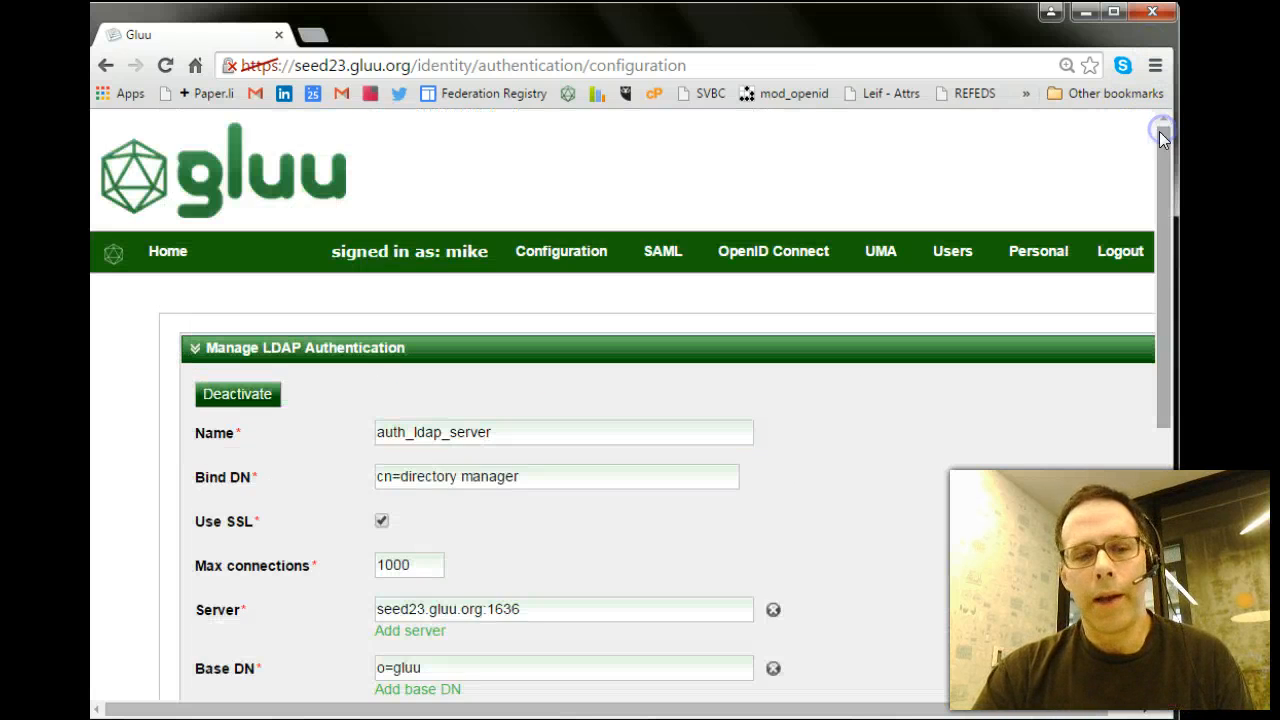